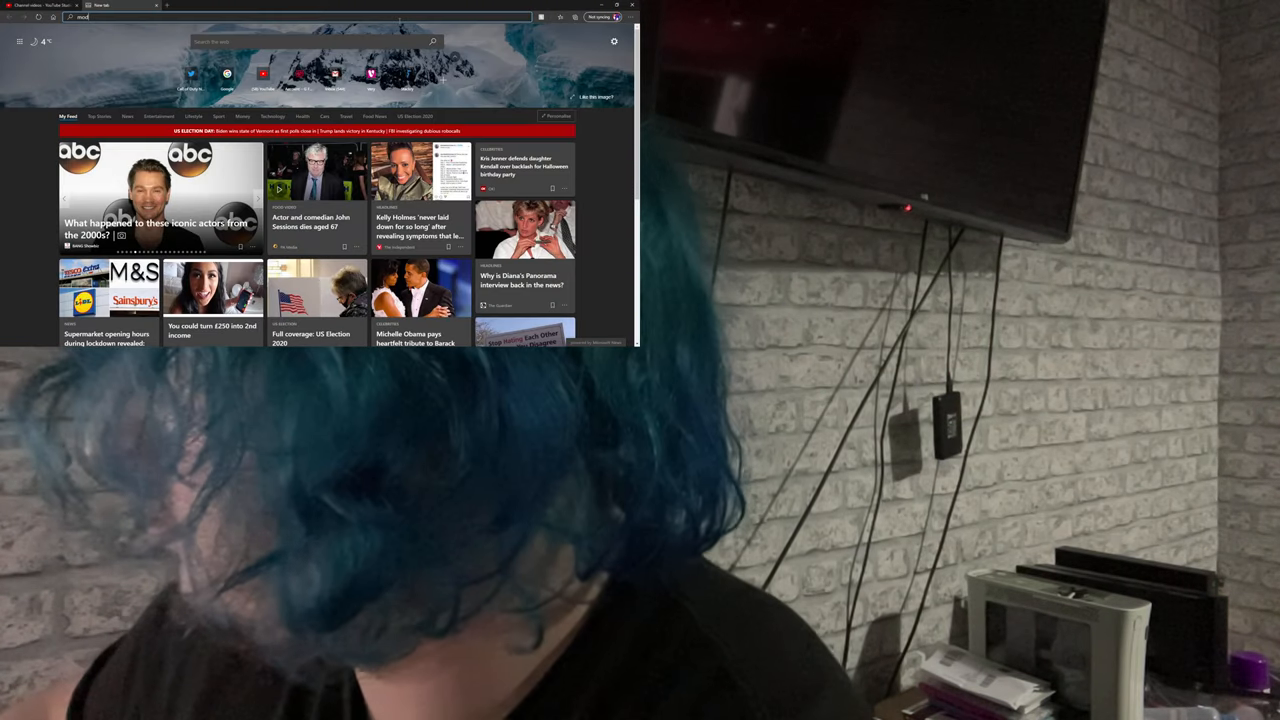
Search Bing for 'mod assistant' and open the Assistant/ModAssistant GitHub repository result.
text(modmod)
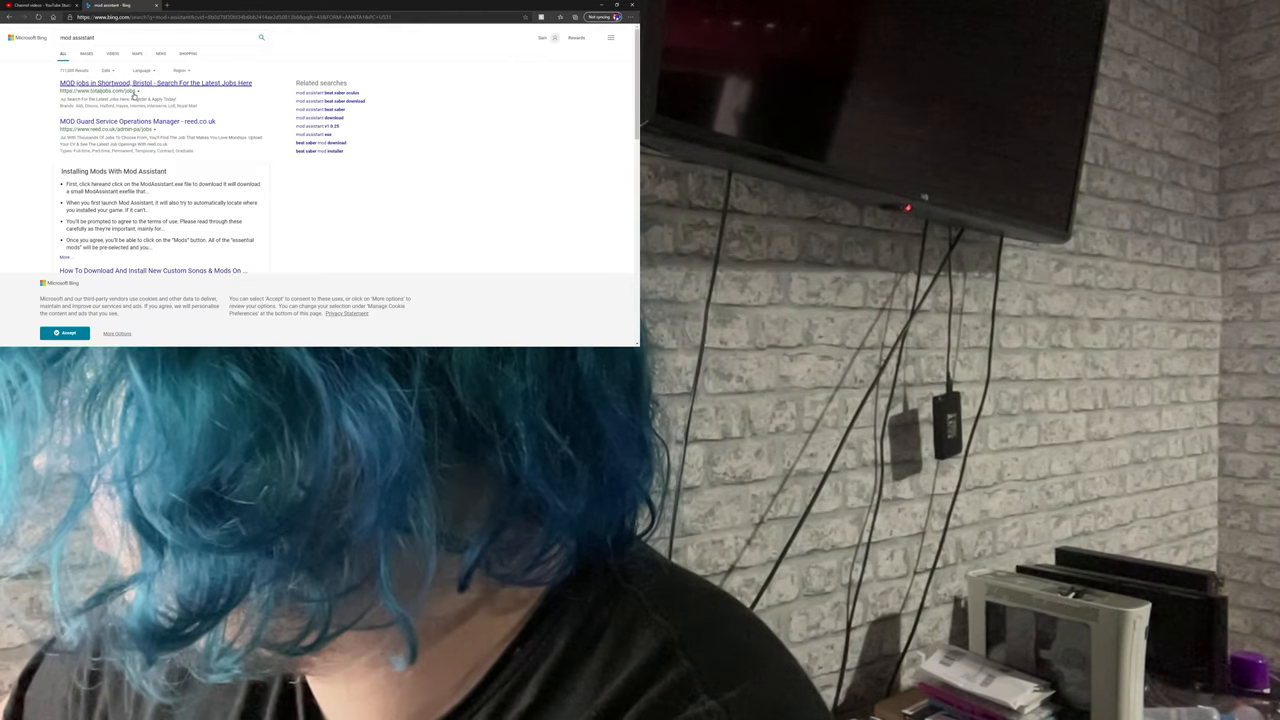
scroll(down, 3)
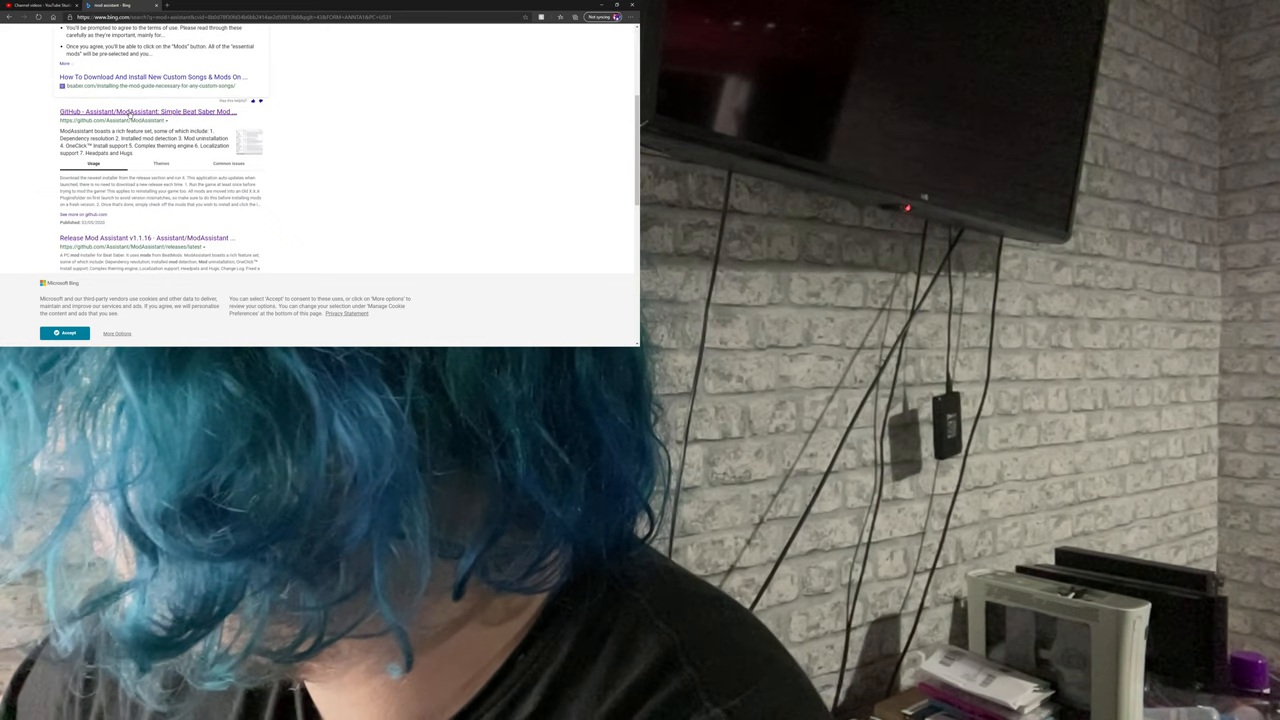
click(147, 111)
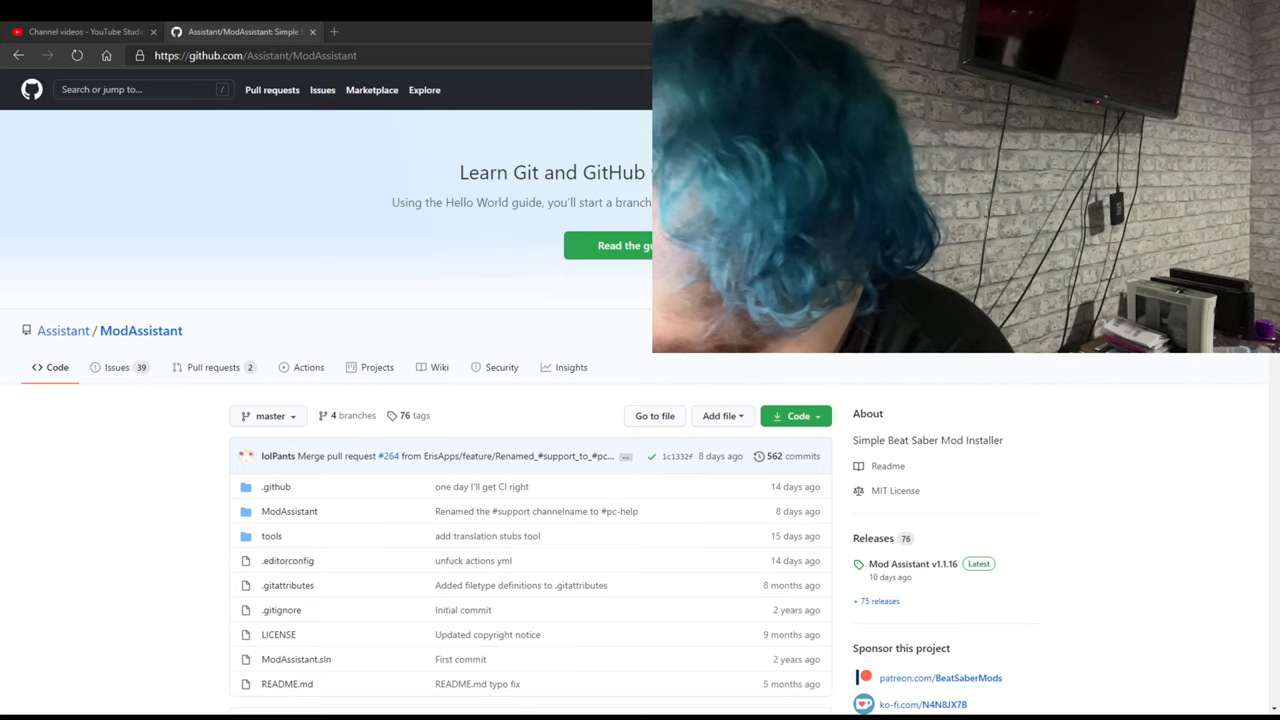
Open the Mod Assistant v1.1.16 release and download ModAssistant.exe from its assets.
scroll(down, 3)
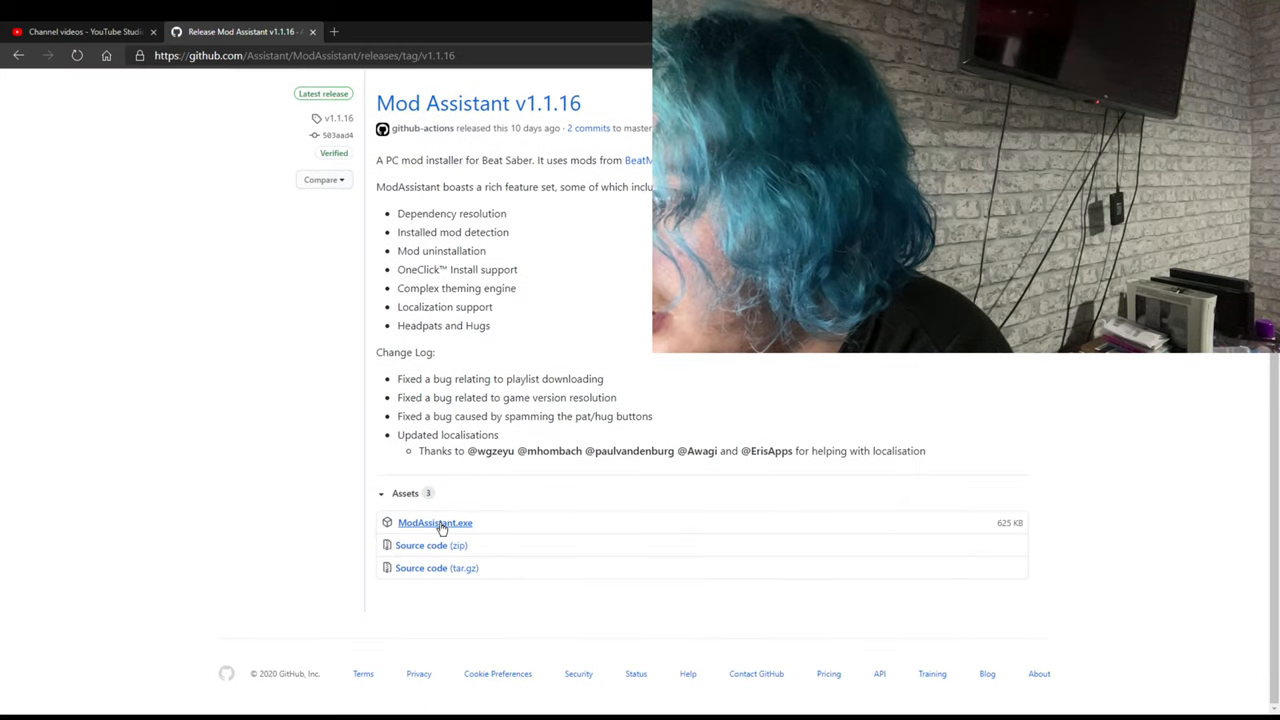
click(300, 55)
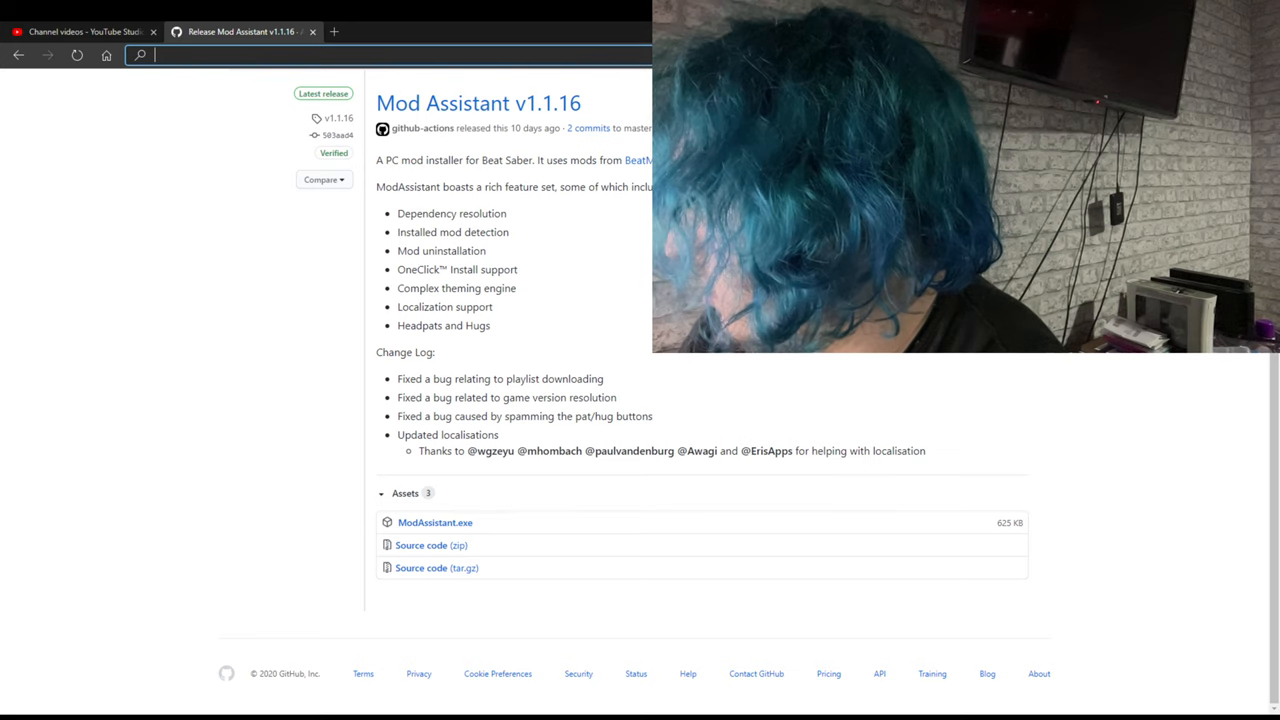
Reopen yesterday's 'Actions - Zingabopp/MultiplayerExtensions - GitHub' page from Edge history.
click(400, 55)
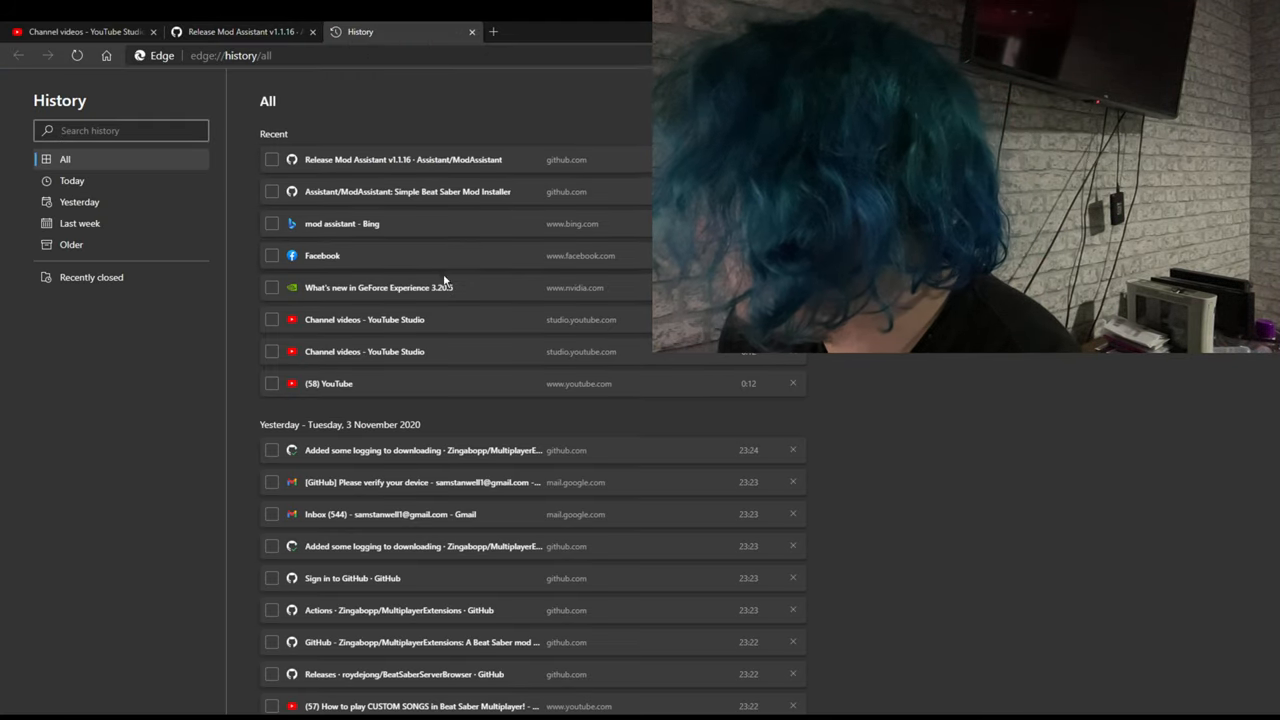
scroll(down, 3)
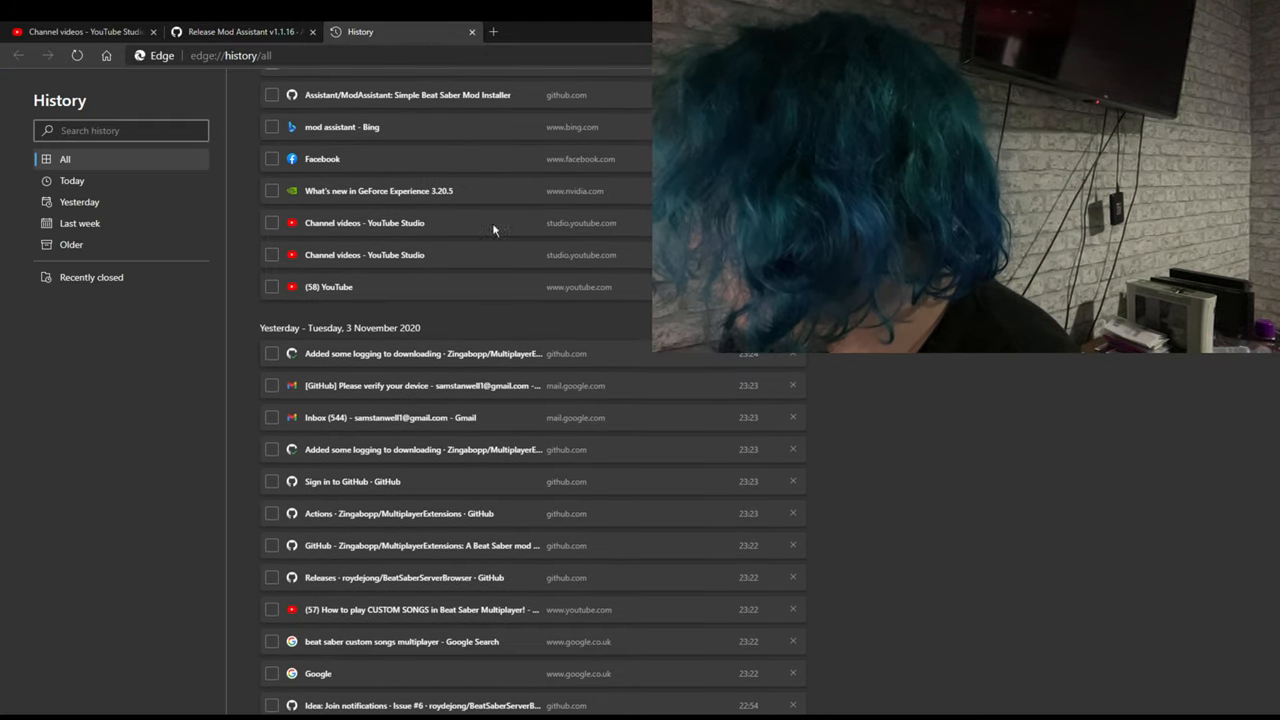
click(398, 513)
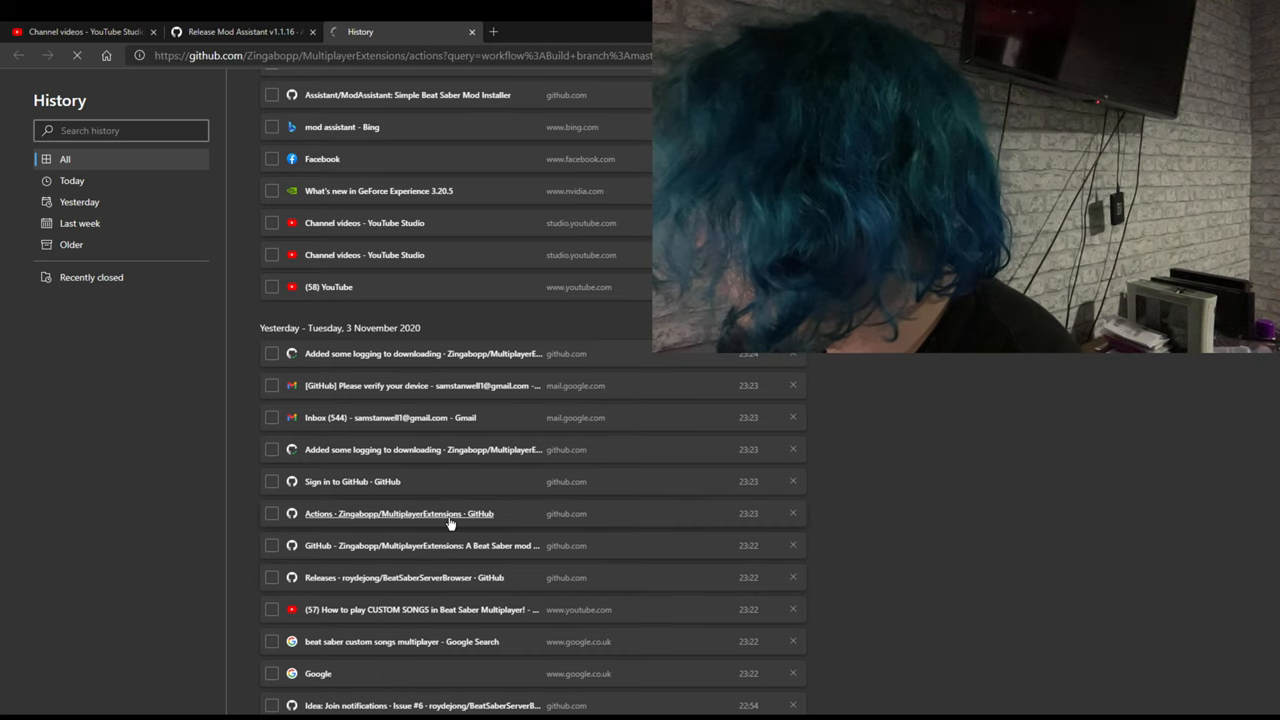
click(398, 513)
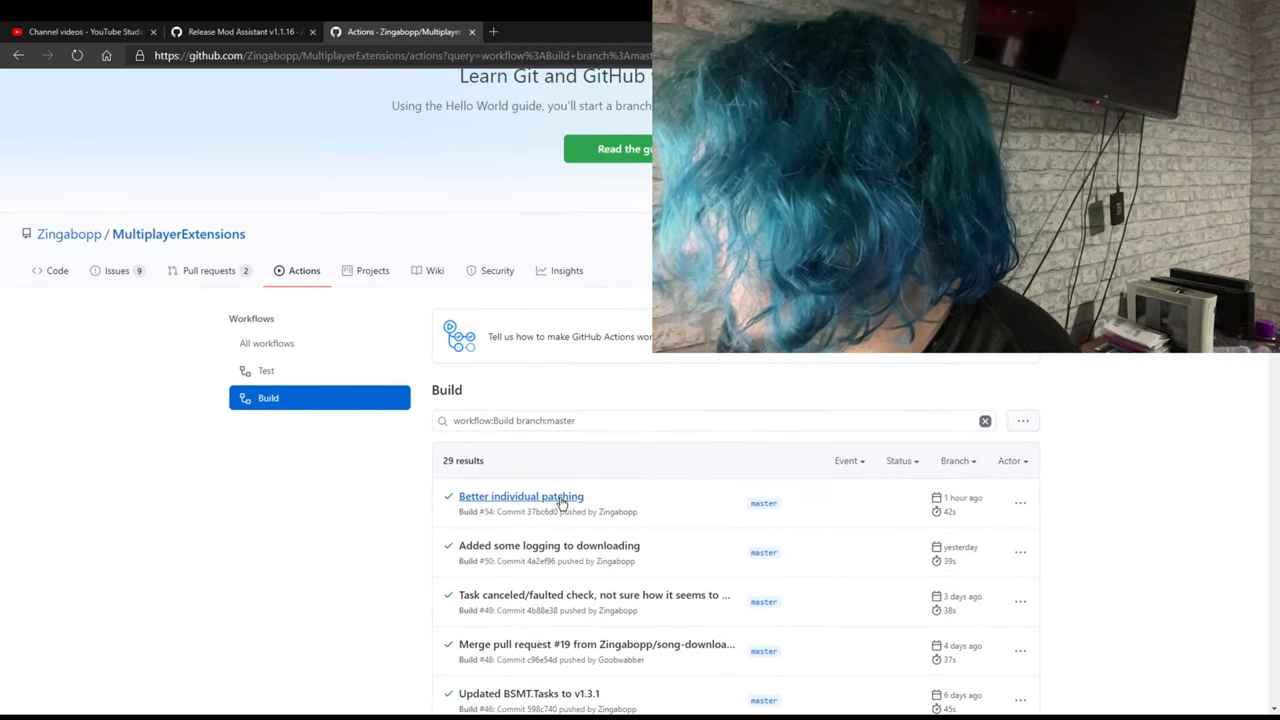
Open the top 'Better individual patching' Build run to reach the MultiplayerExtensions-0.1.2 artifact.
click(520, 496)
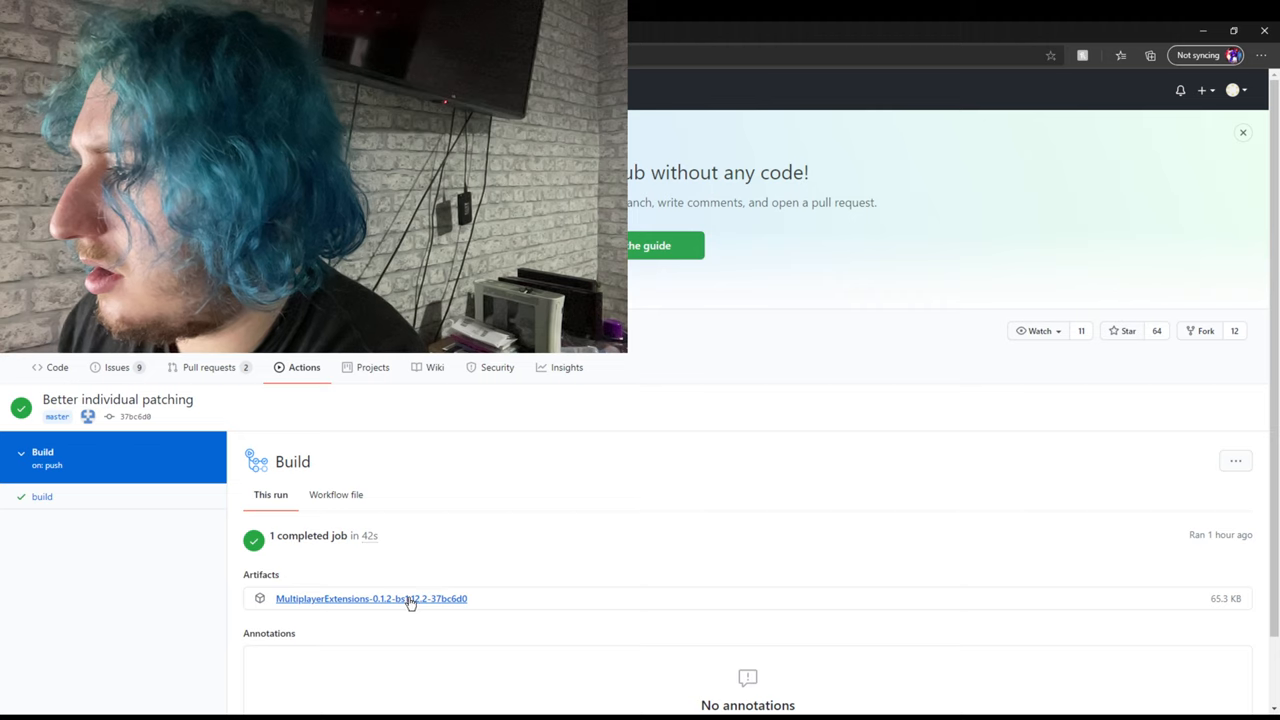
Download the MultiplayerExtensions-0.1.2 artifact from the build run's Artifacts section.
click(370, 598)
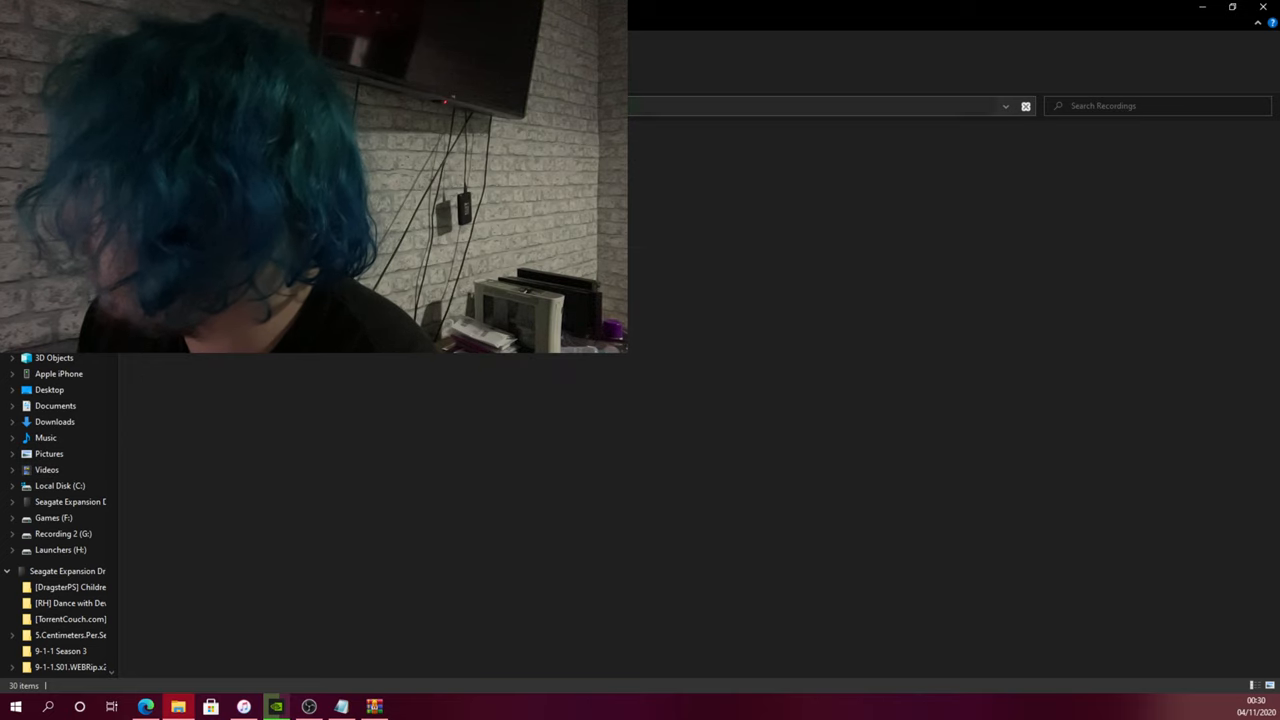
Go to Software > hyperbolic-magnetism-beat-saber > Plugins holding the MultiplayerExtensions and ServerBrowser DLLs.
click(53, 518)
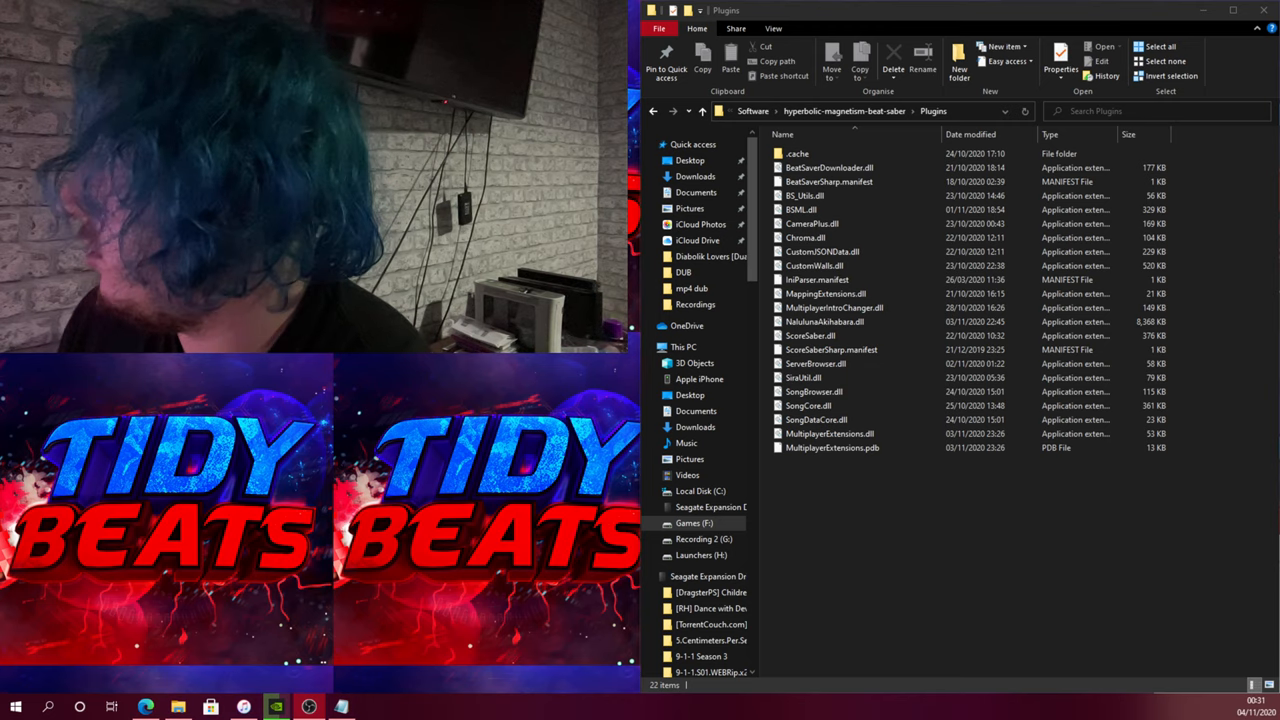
Launch ModAssistant, show the Mods tab and scroll through the Beat Saber mod list.
click(828, 167)
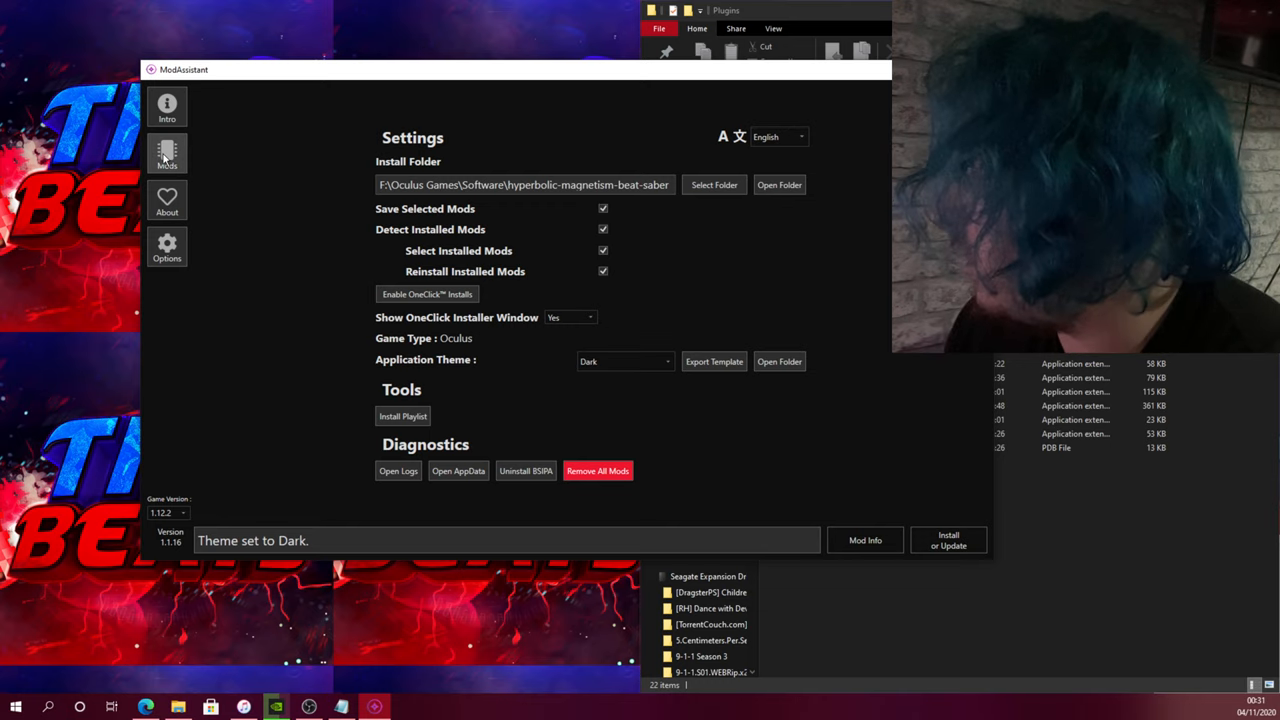
click(167, 155)
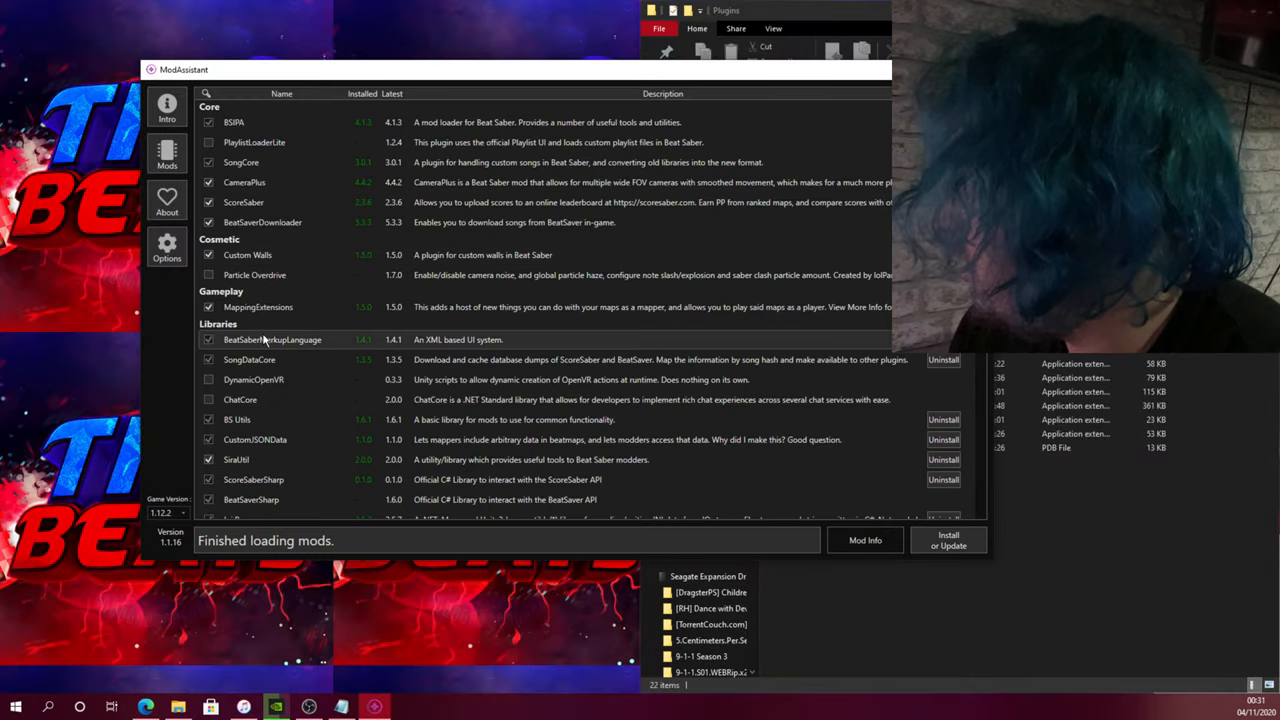
mouse_move(297, 379)
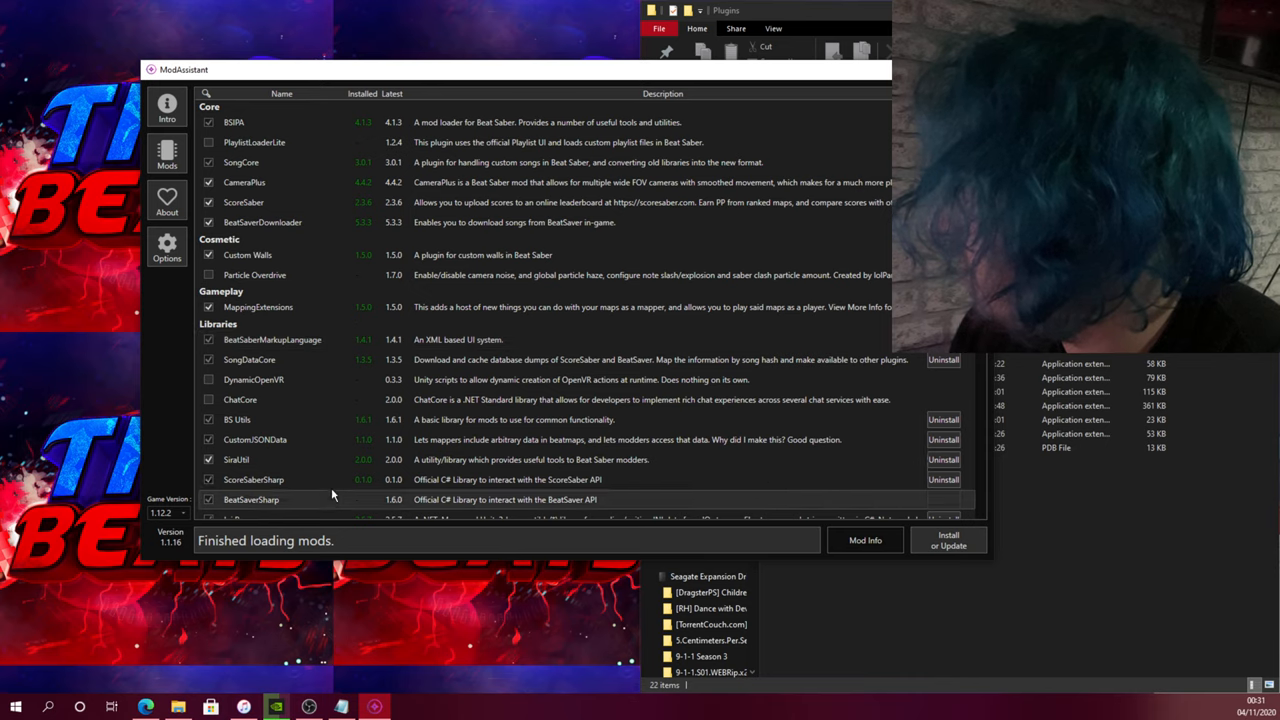
scroll(down, 3)
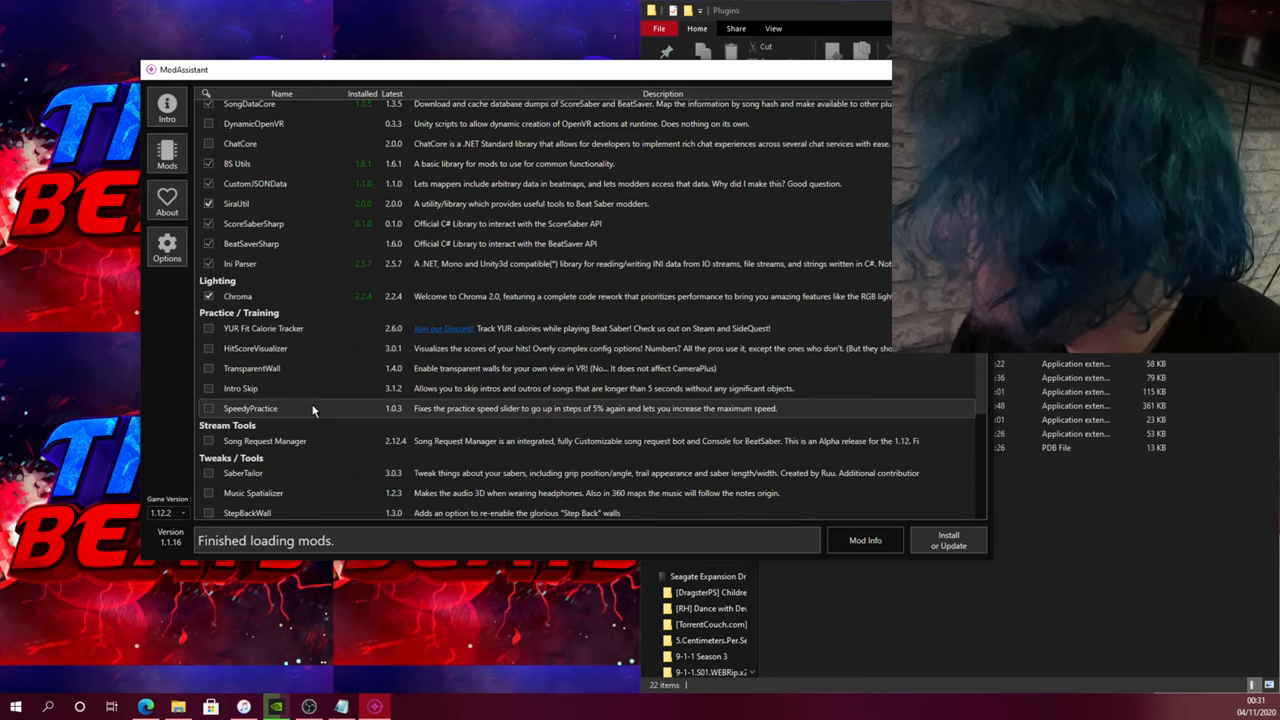
scroll(down, 3)
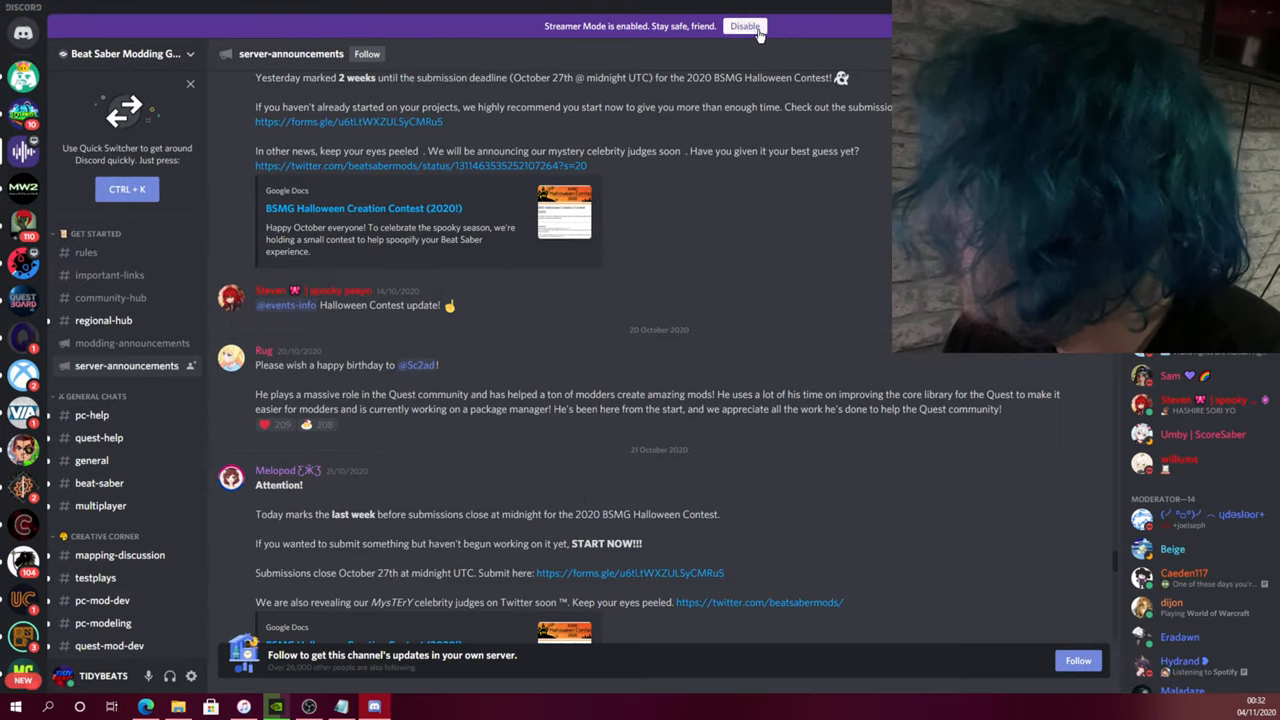
Turn off Discord streamer mode, browse #important-links, then enter the pc-mods releases channel.
click(744, 26)
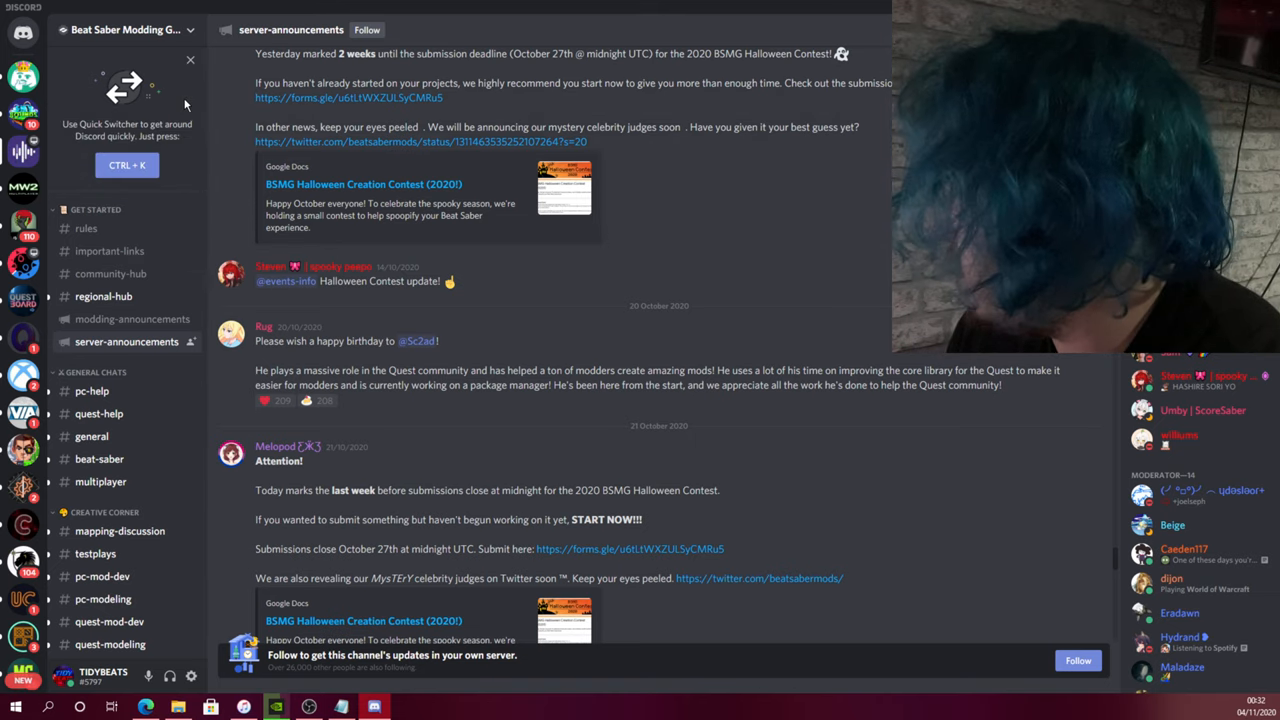
click(109, 251)
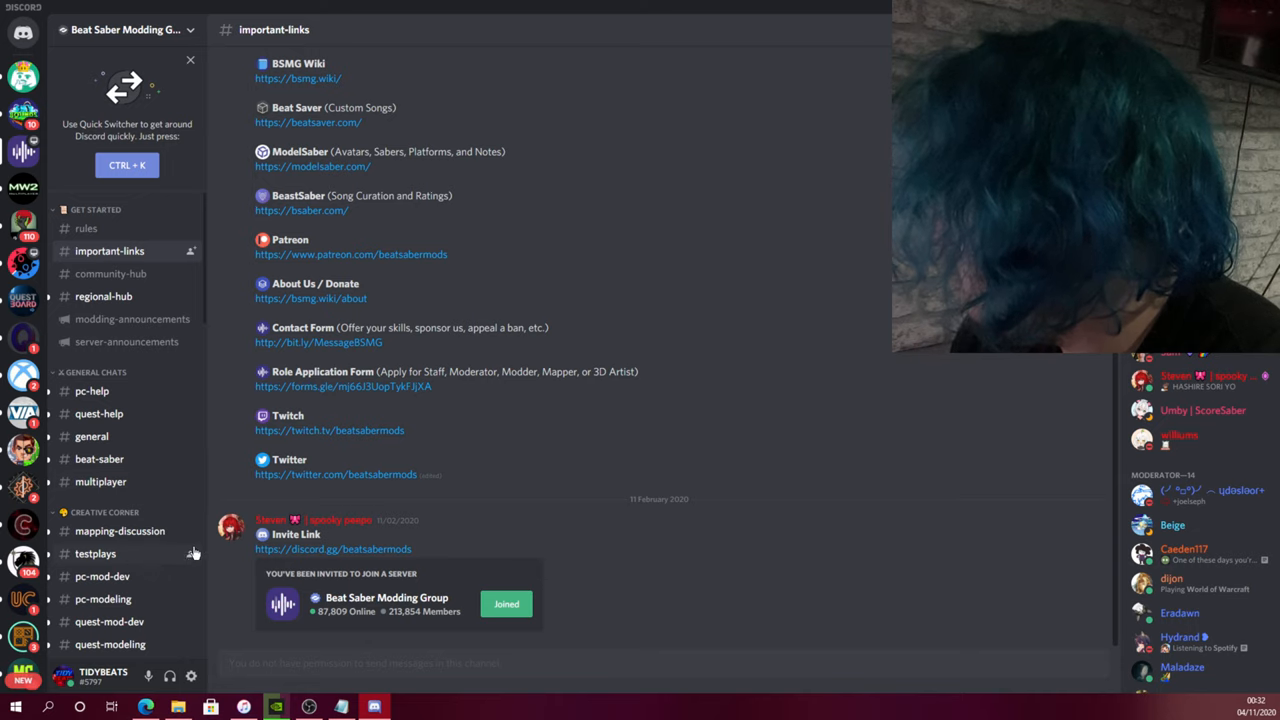
right_click(333, 548)
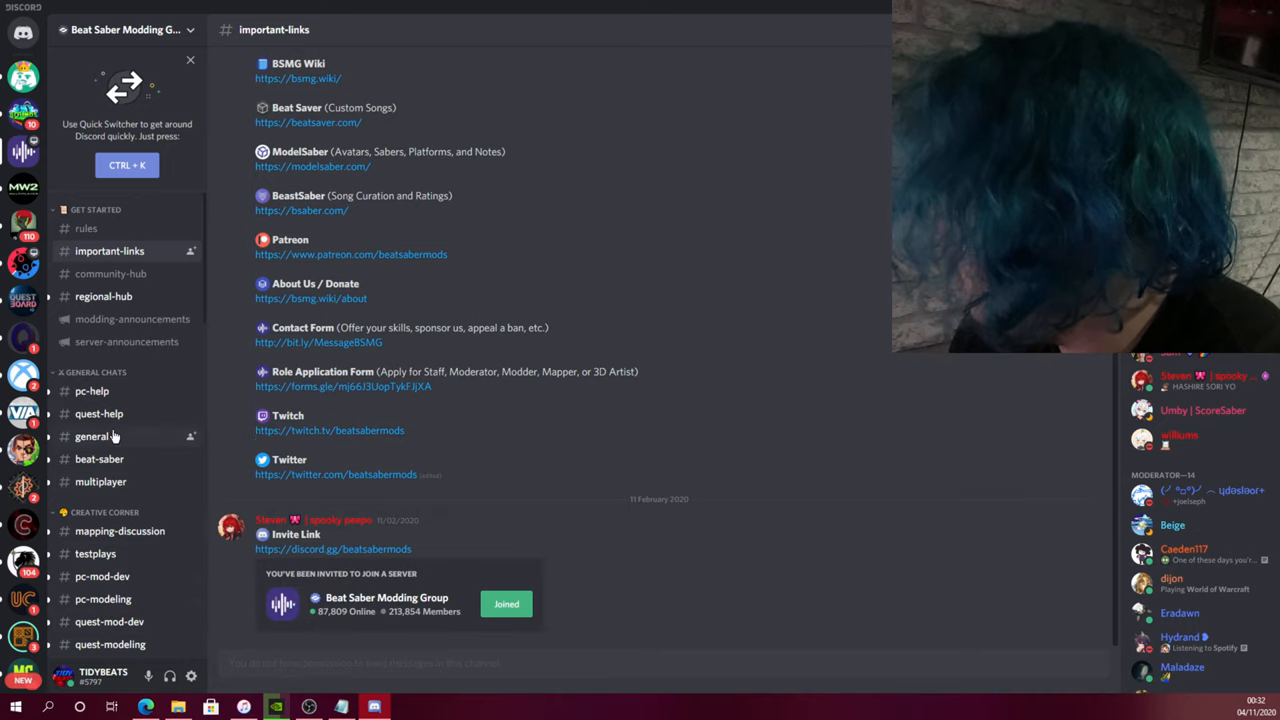
scroll(down, 3)
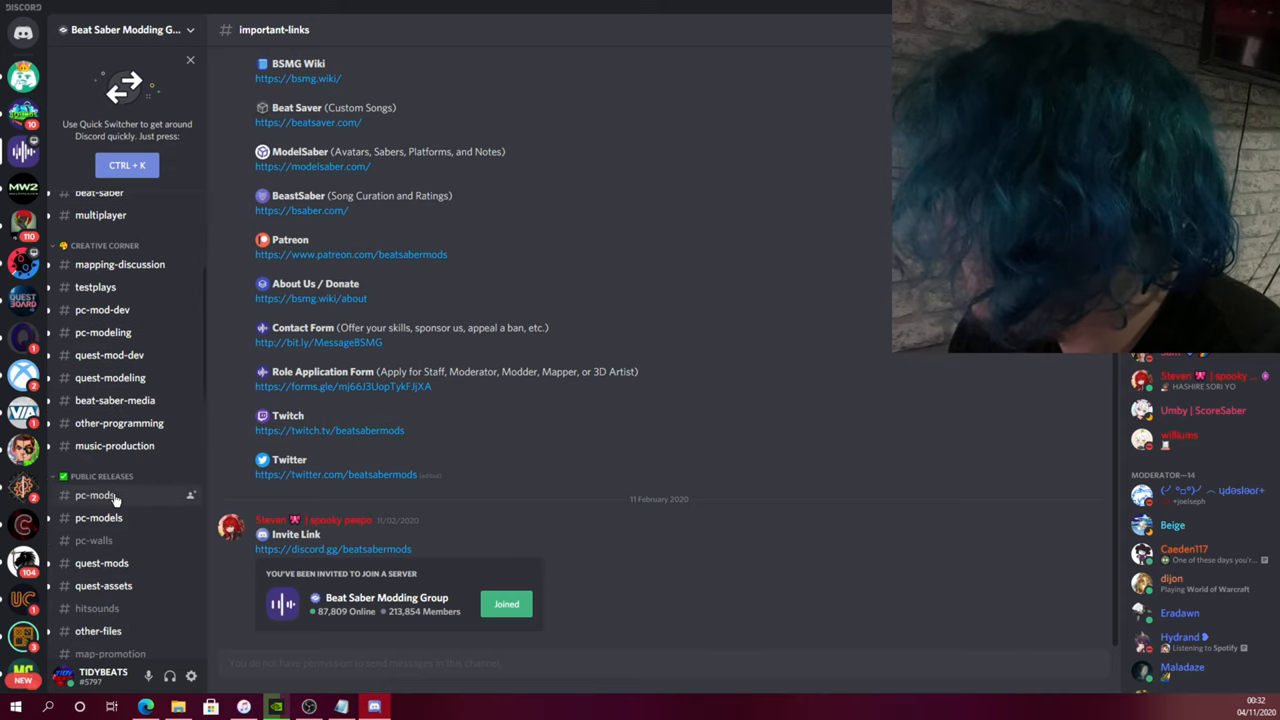
click(95, 495)
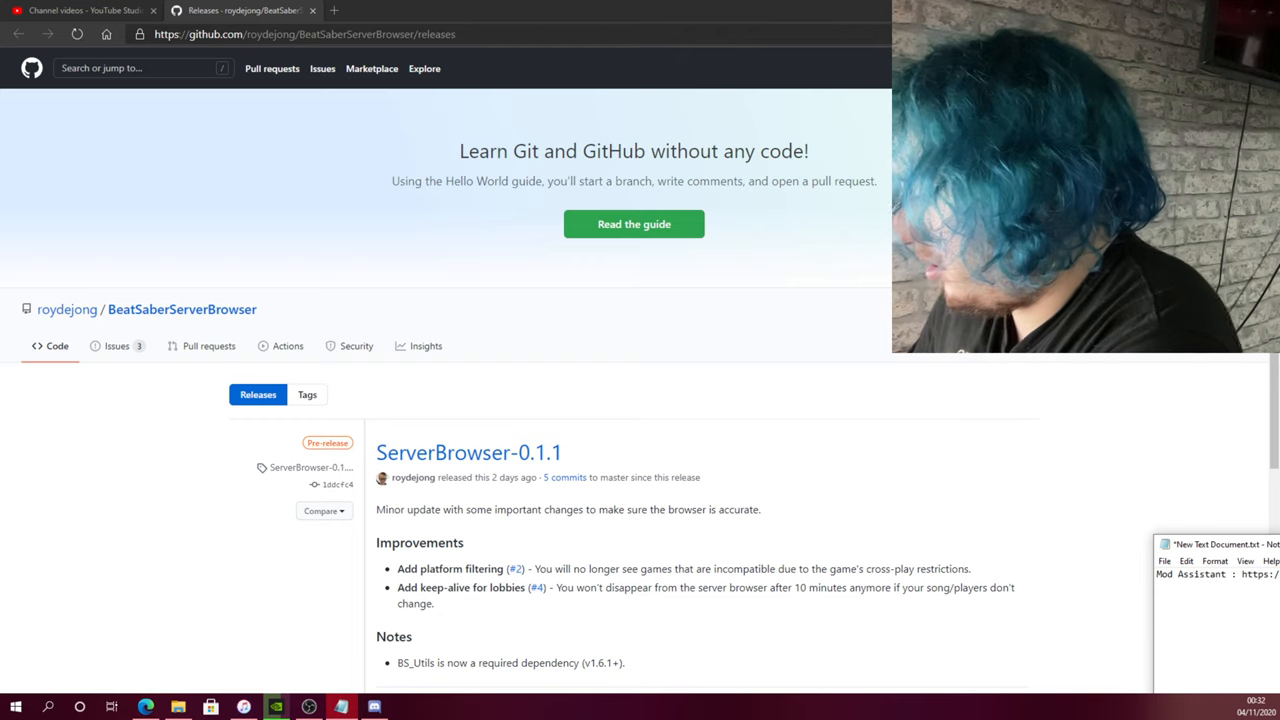
Add a 'Discord : ' invite link line and a 'Server Browser : ' label in Notepad.
text(Du)
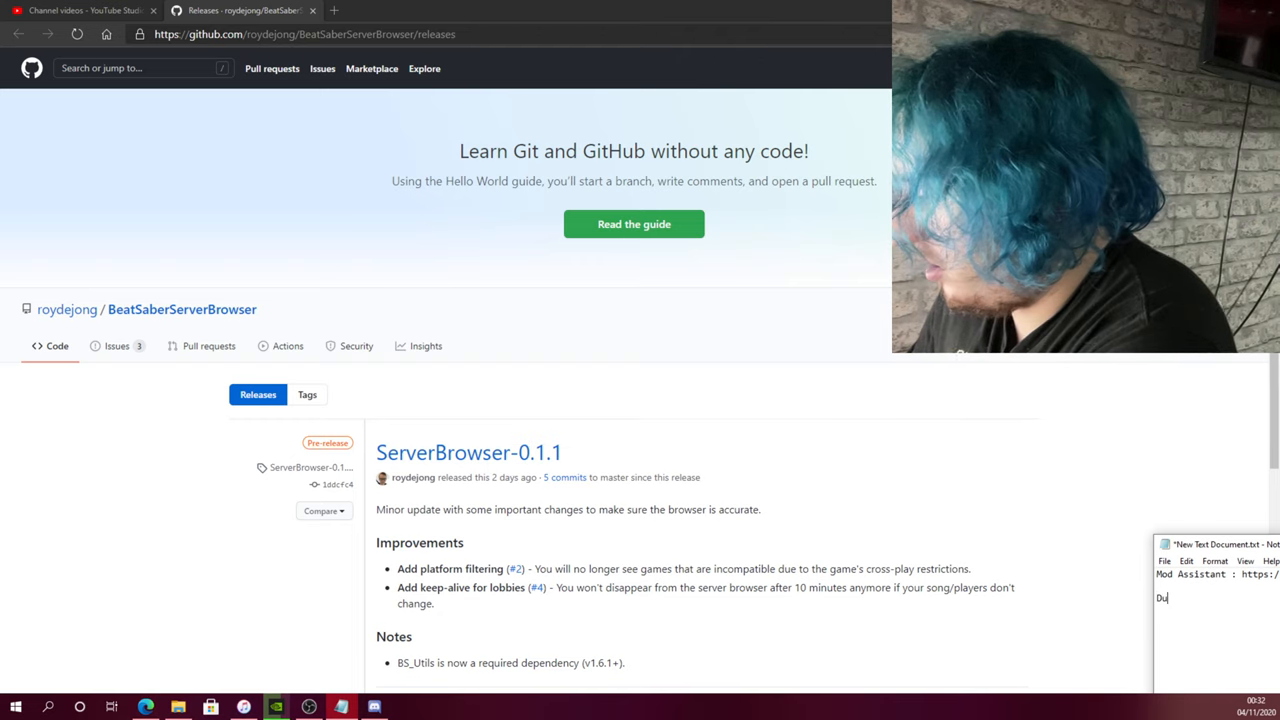
text(iscord : https://disco)
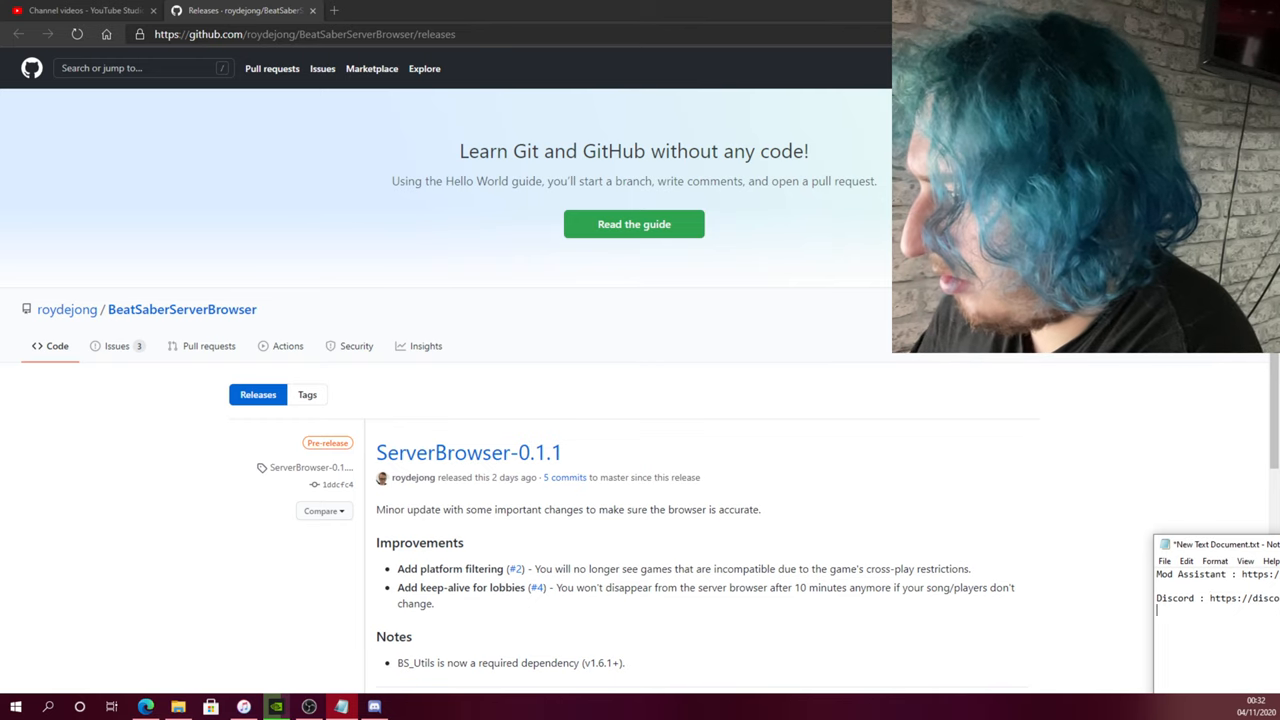
text(Server)
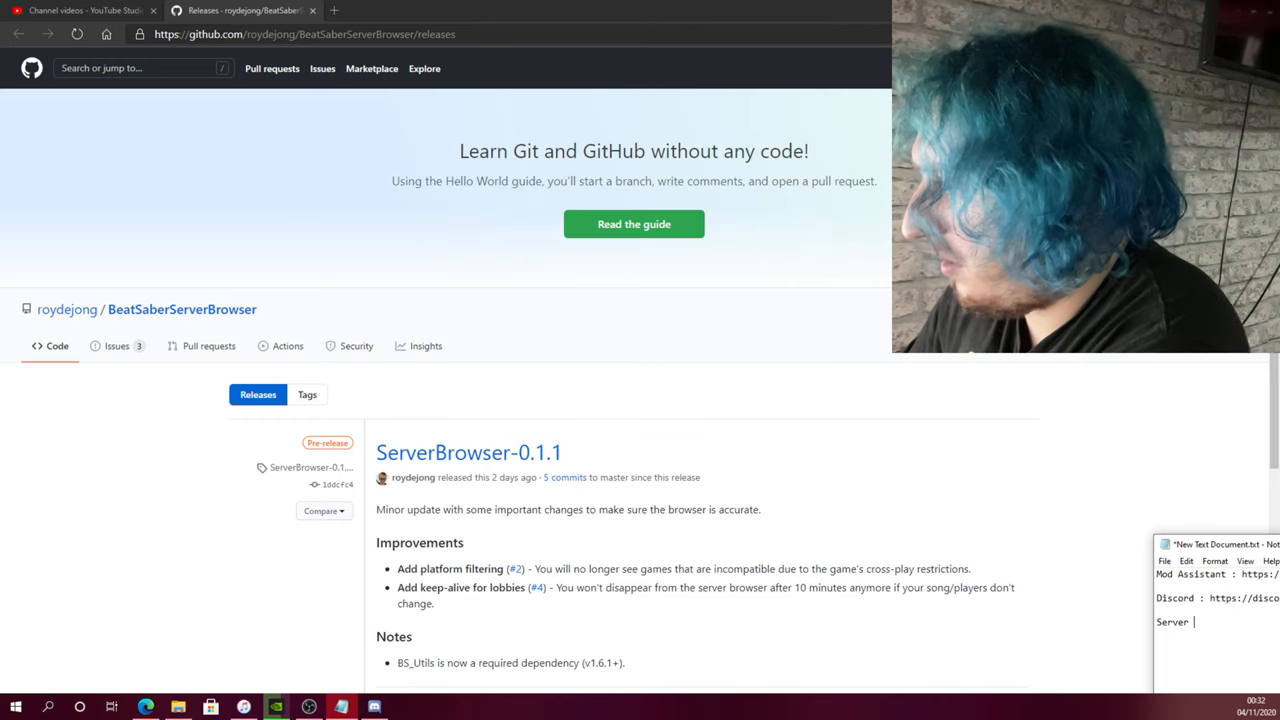
text(Br)
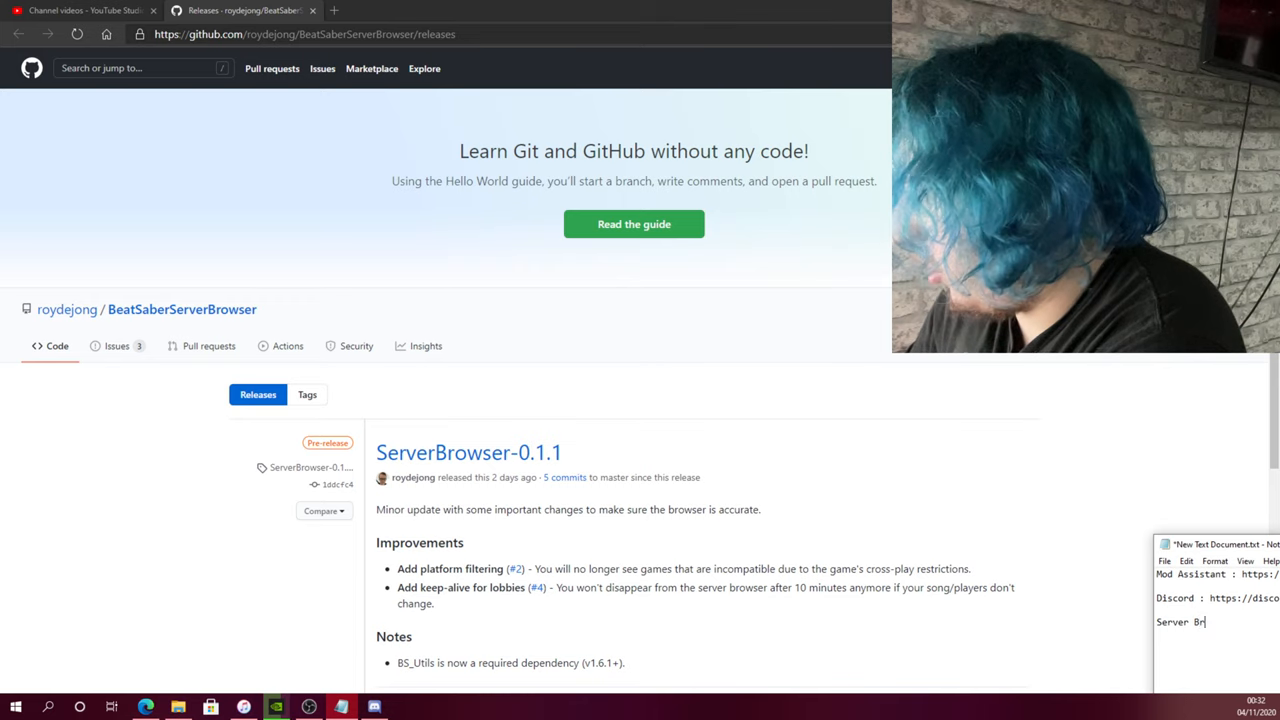
text(owe)
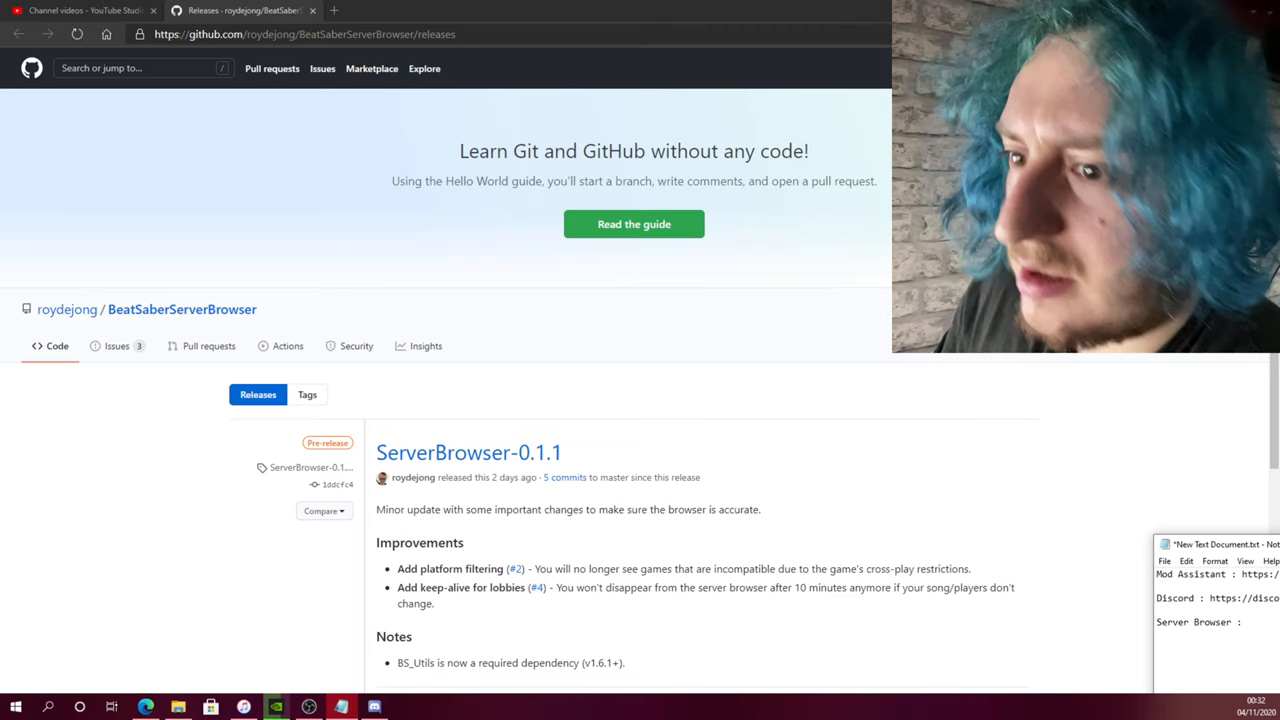
scroll(down, 3)
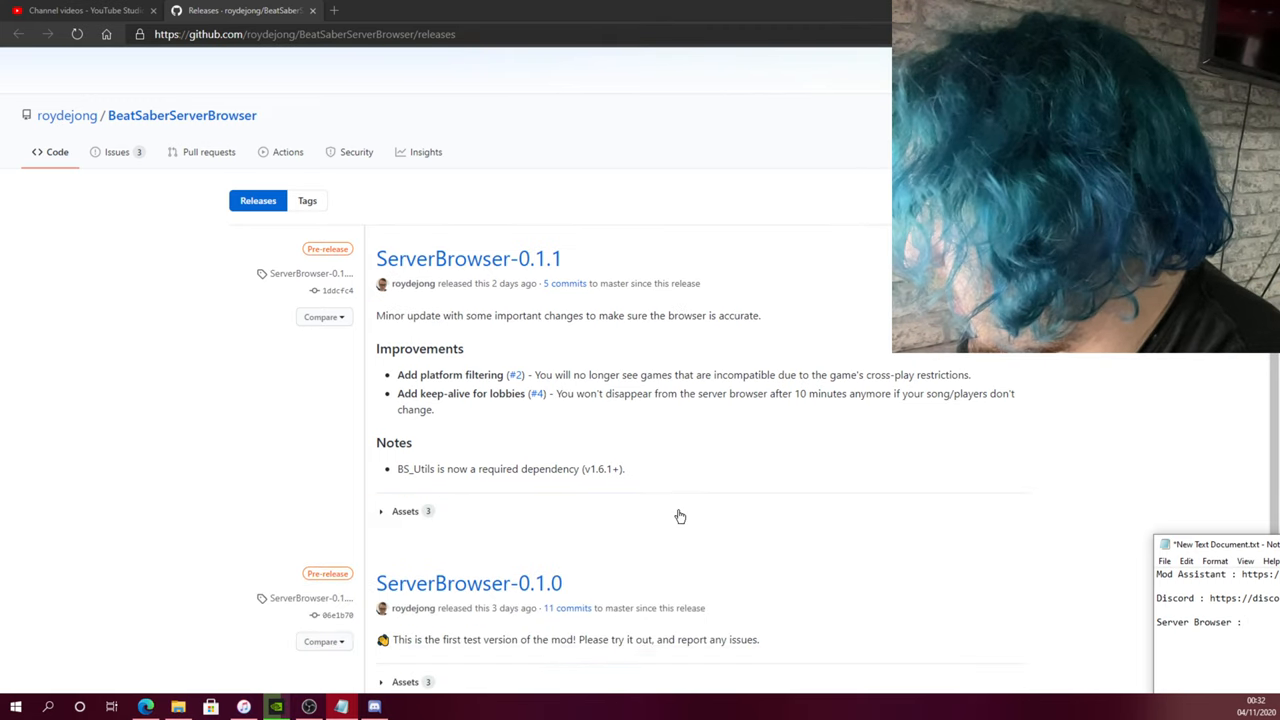
Expand ServerBrowser-0.1.1 Assets, download the zip and open it in WinRAR.
click(405, 511)
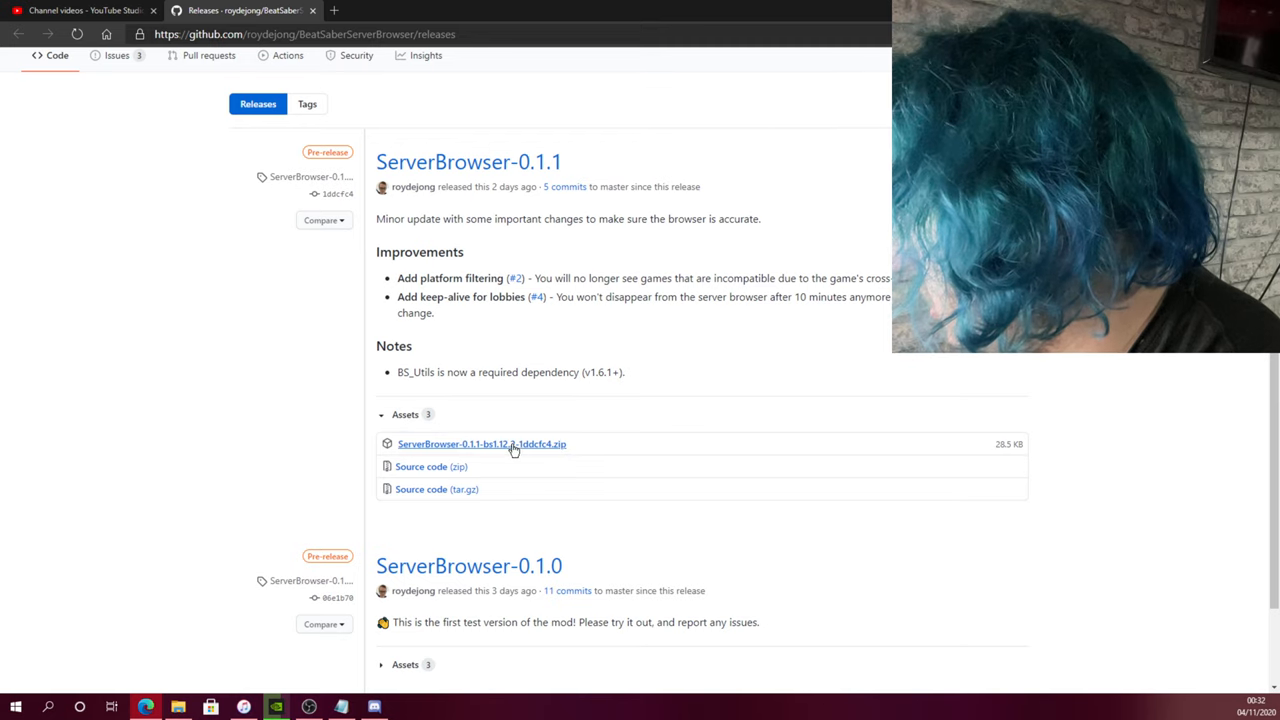
click(481, 443)
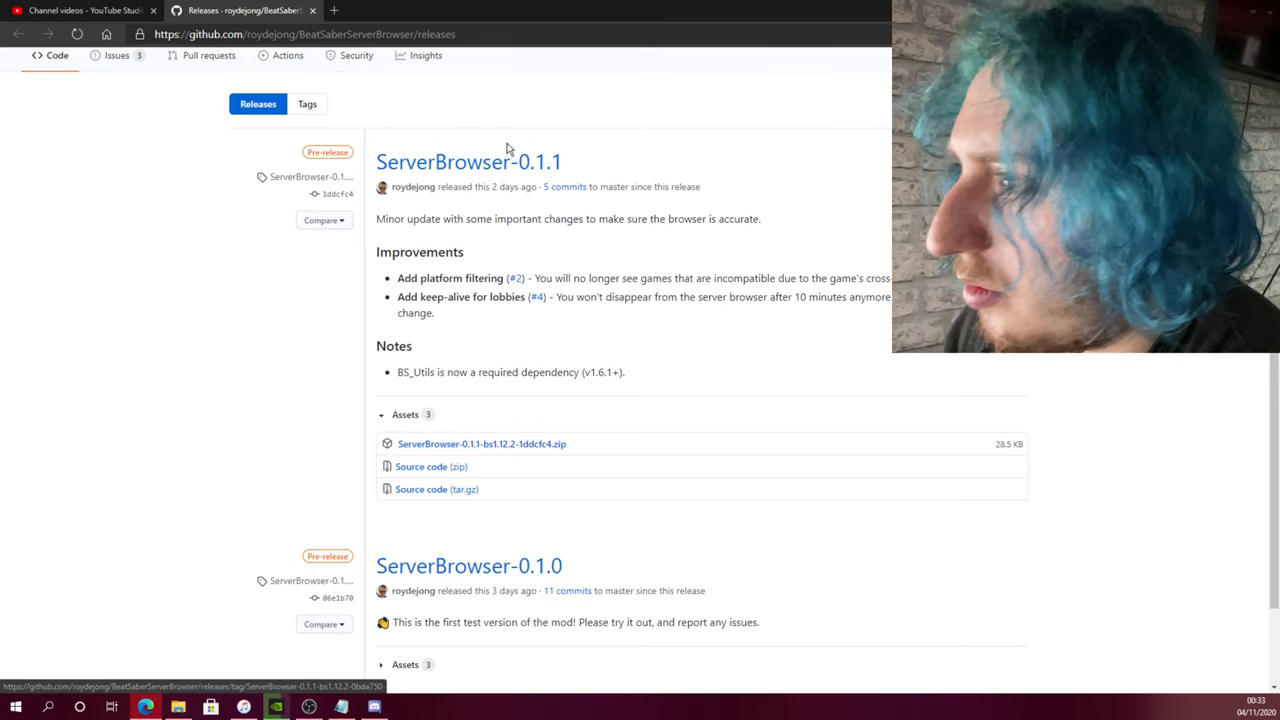
click(482, 443)
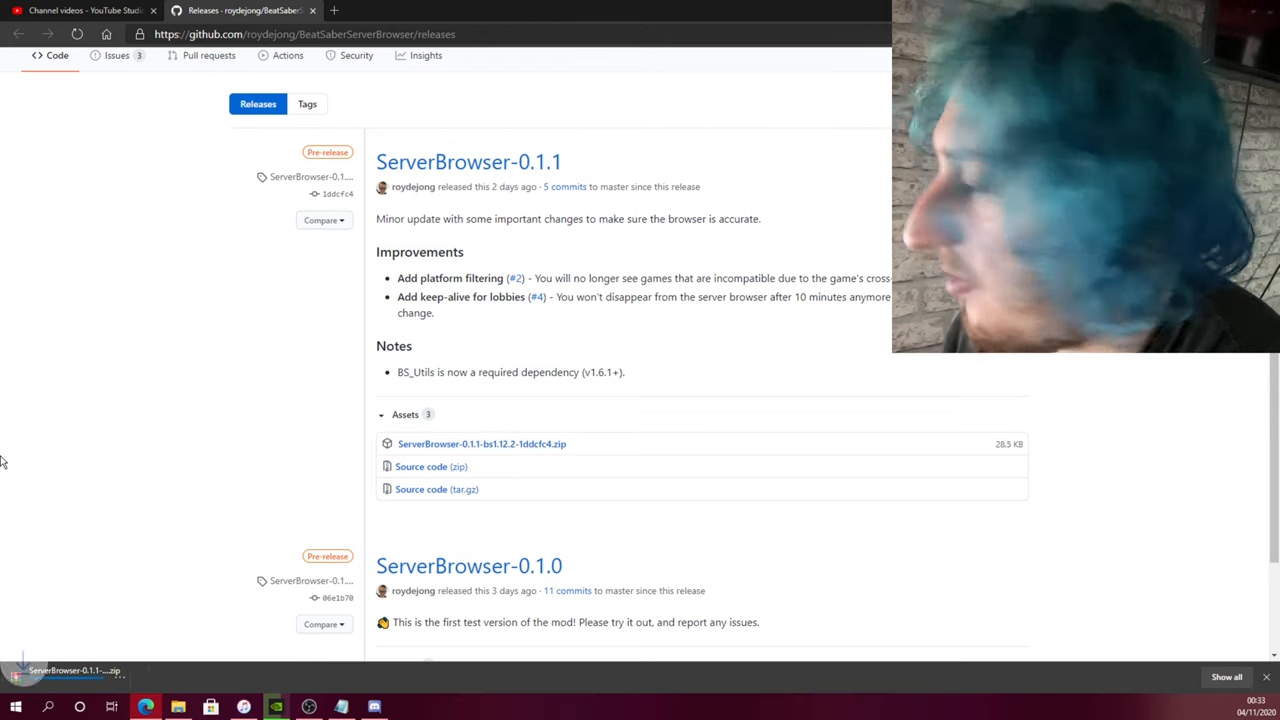
click(70, 670)
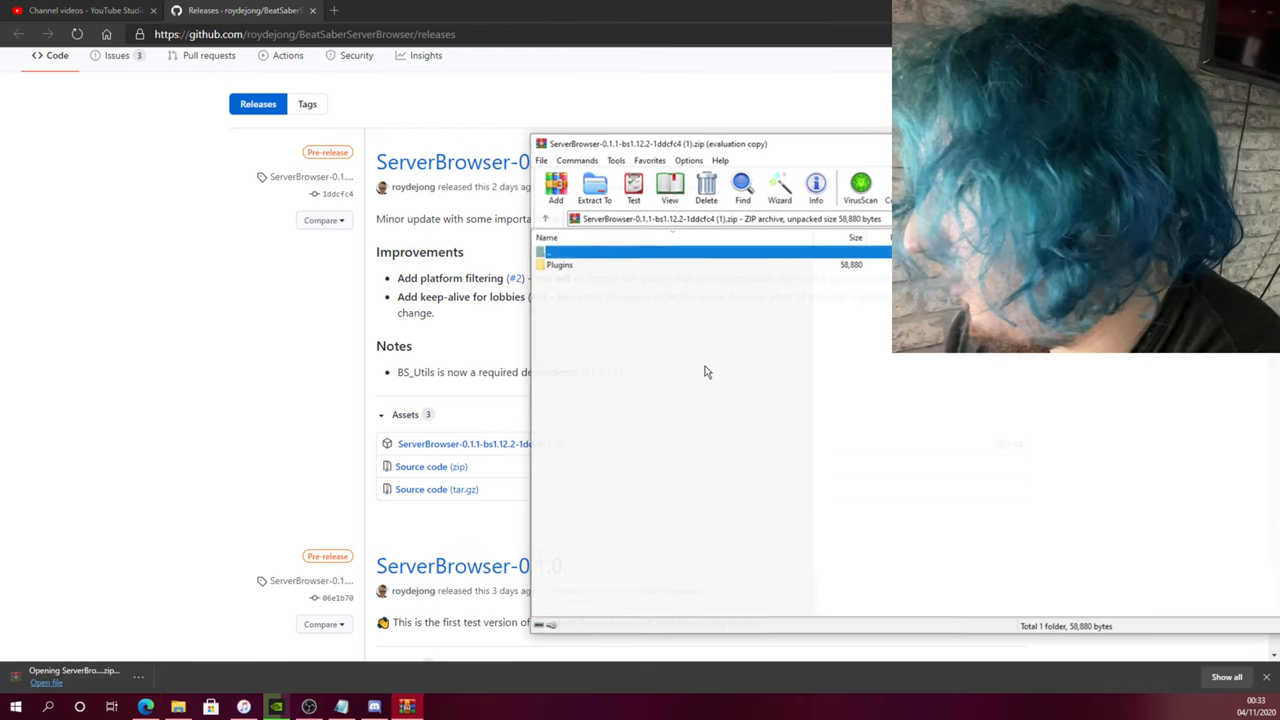
Open the archive's Plugins folder and place ServerBrowser.dll into Beat Saber's Plugins folder.
double_click(559, 264)
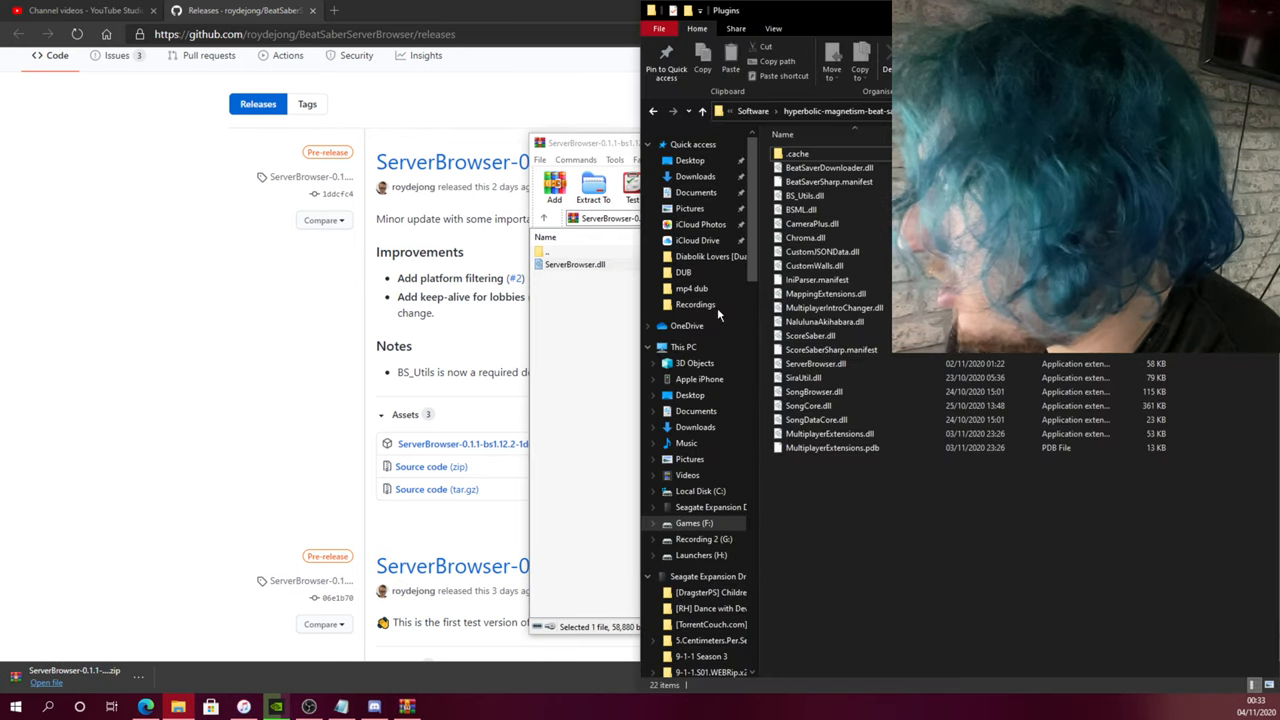
click(575, 264)
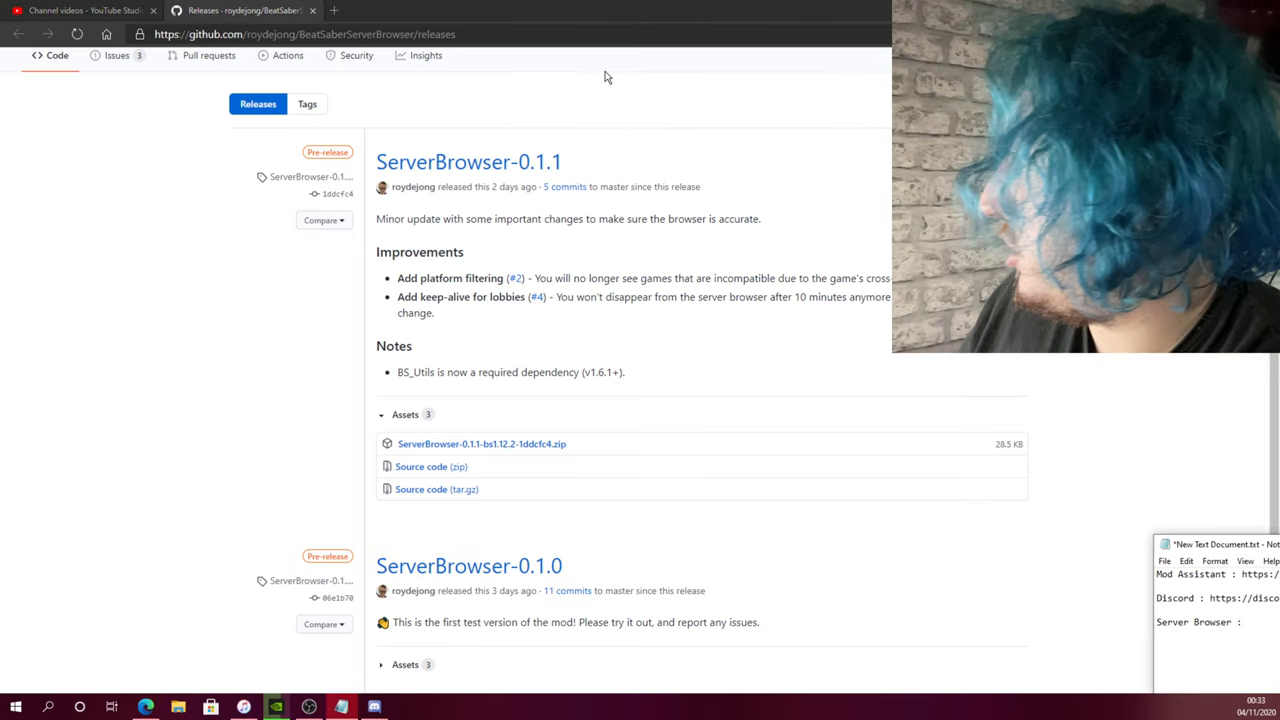
Paste the GitHub releases URL after 'Server Browser : ' in the Notepad notes.
click(305, 34)
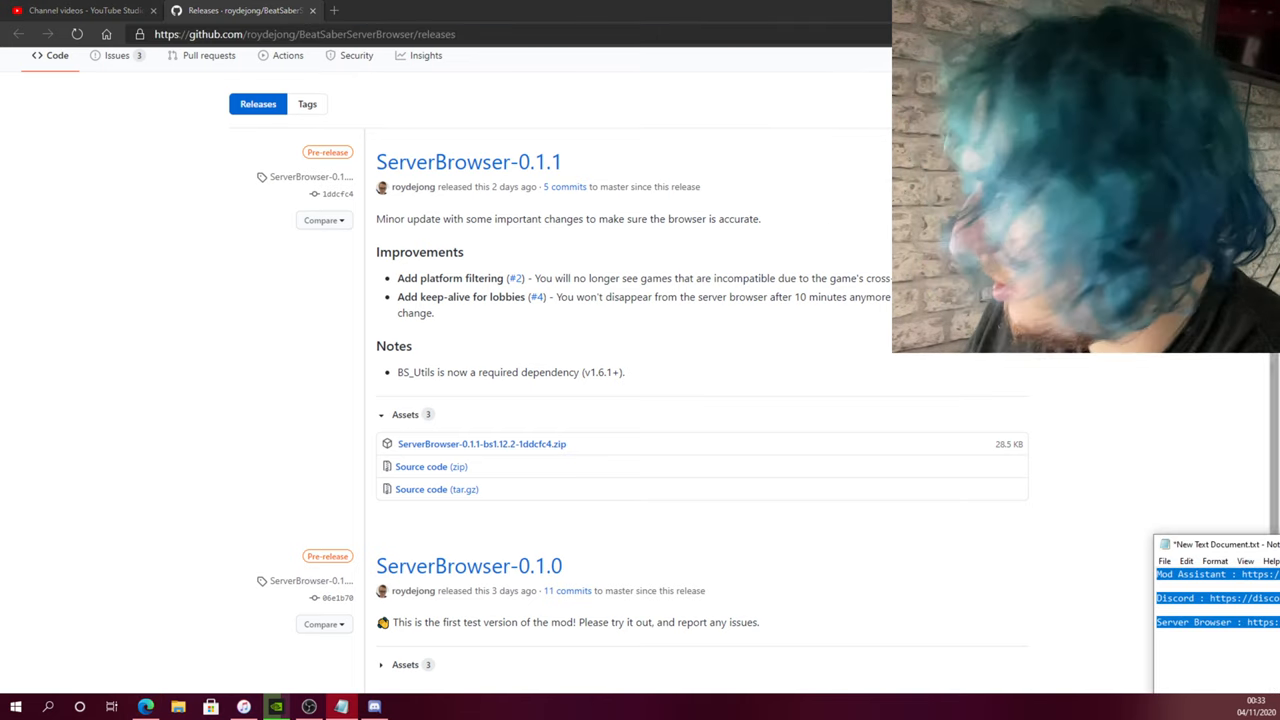
click(300, 34)
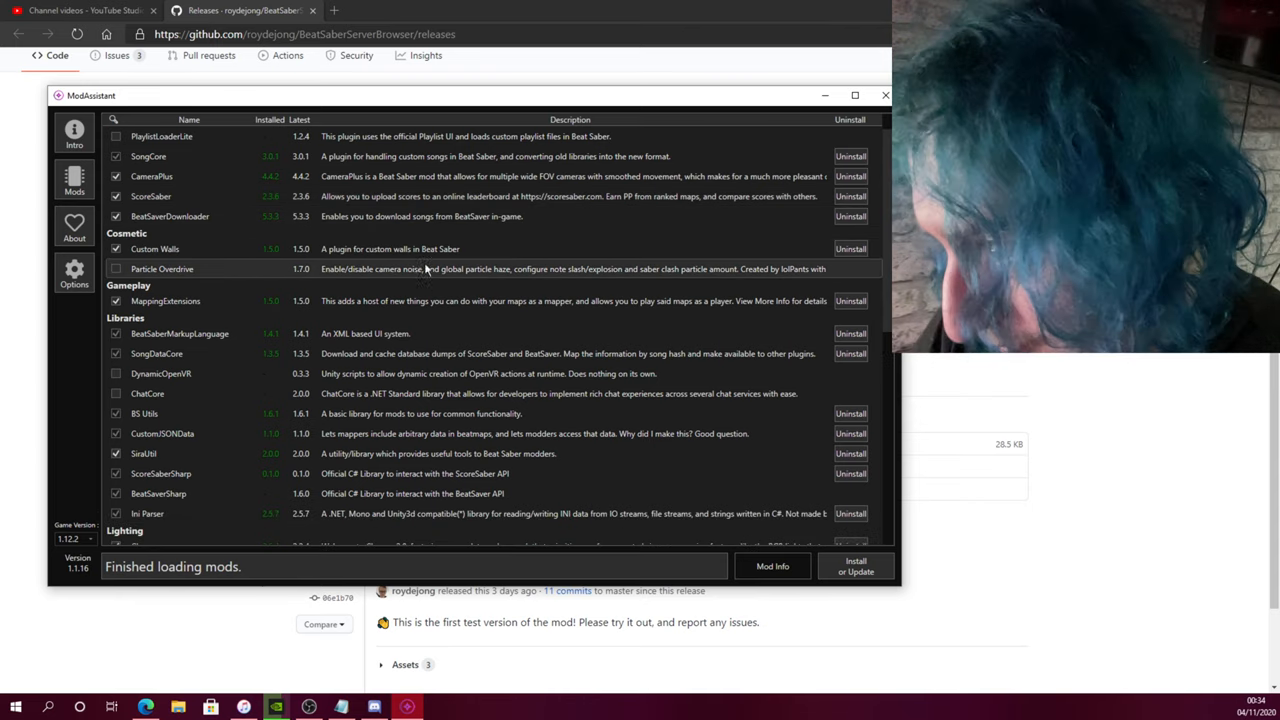
Scroll through ModAssistant's mods list, then close ModAssistant.
scroll(down, 3)
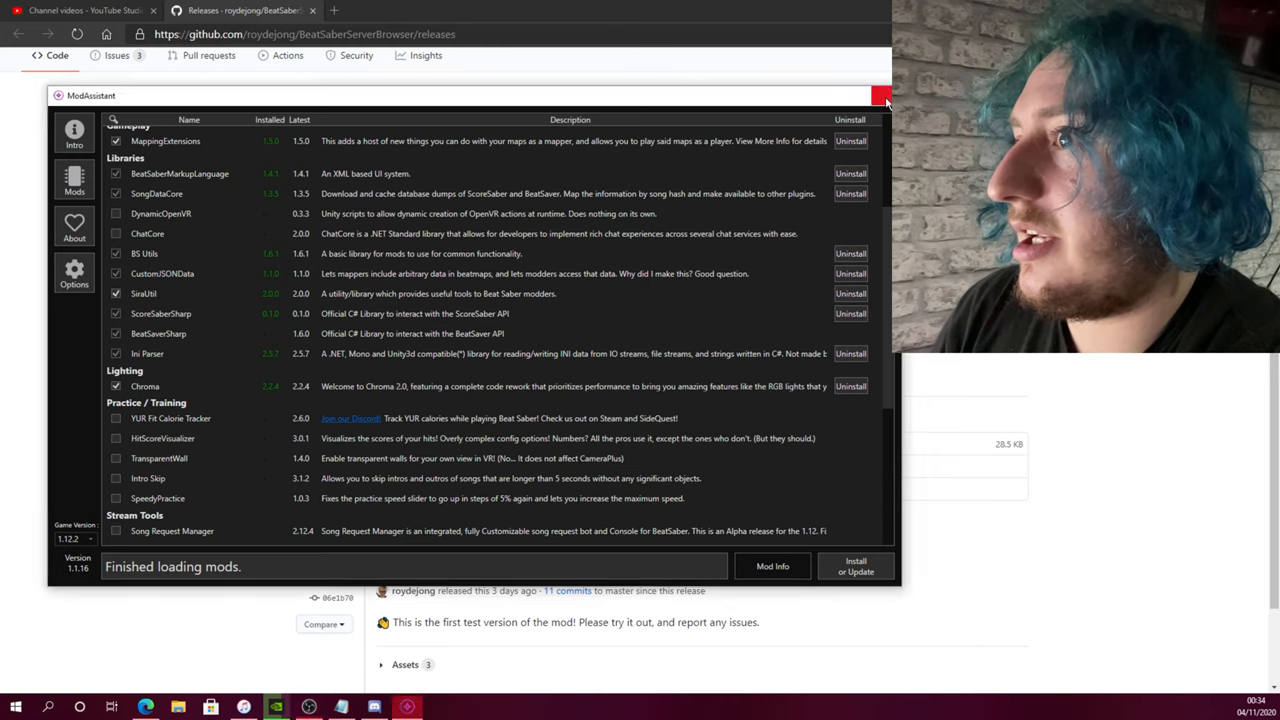
click(881, 95)
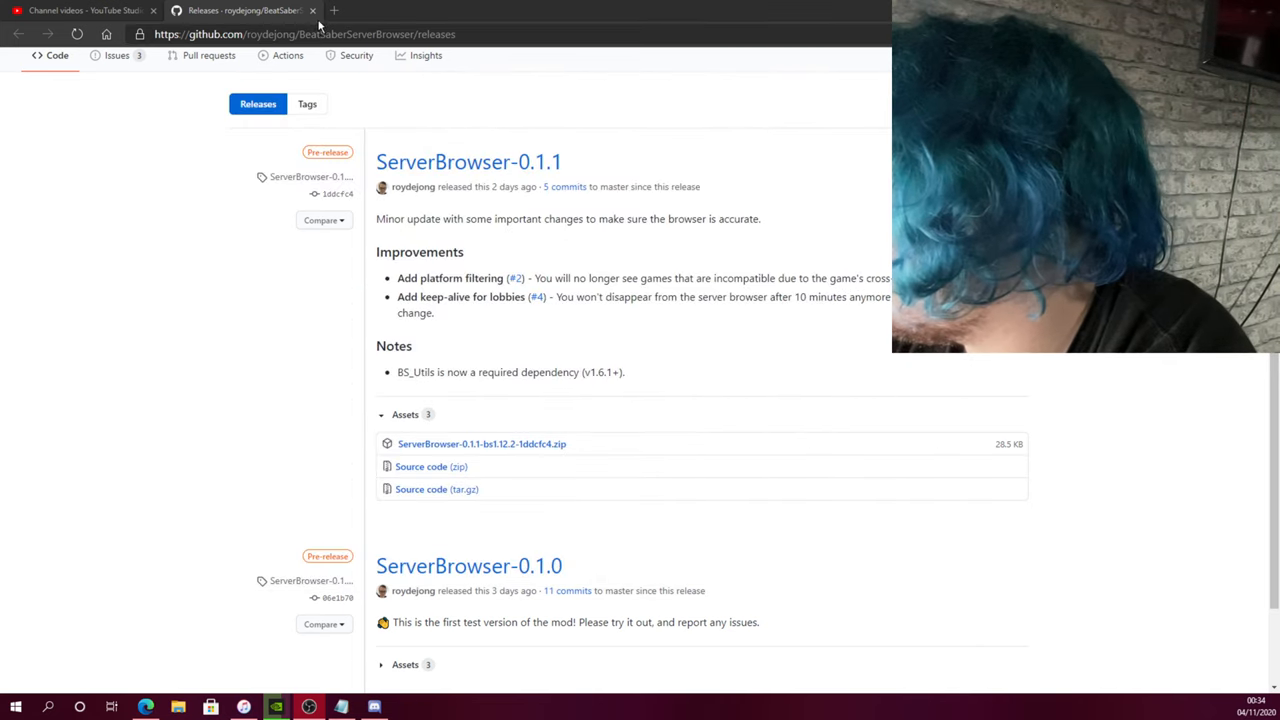
Close the GitHub releases tab and bring Discord's pc-mods channel to the front.
click(80, 10)
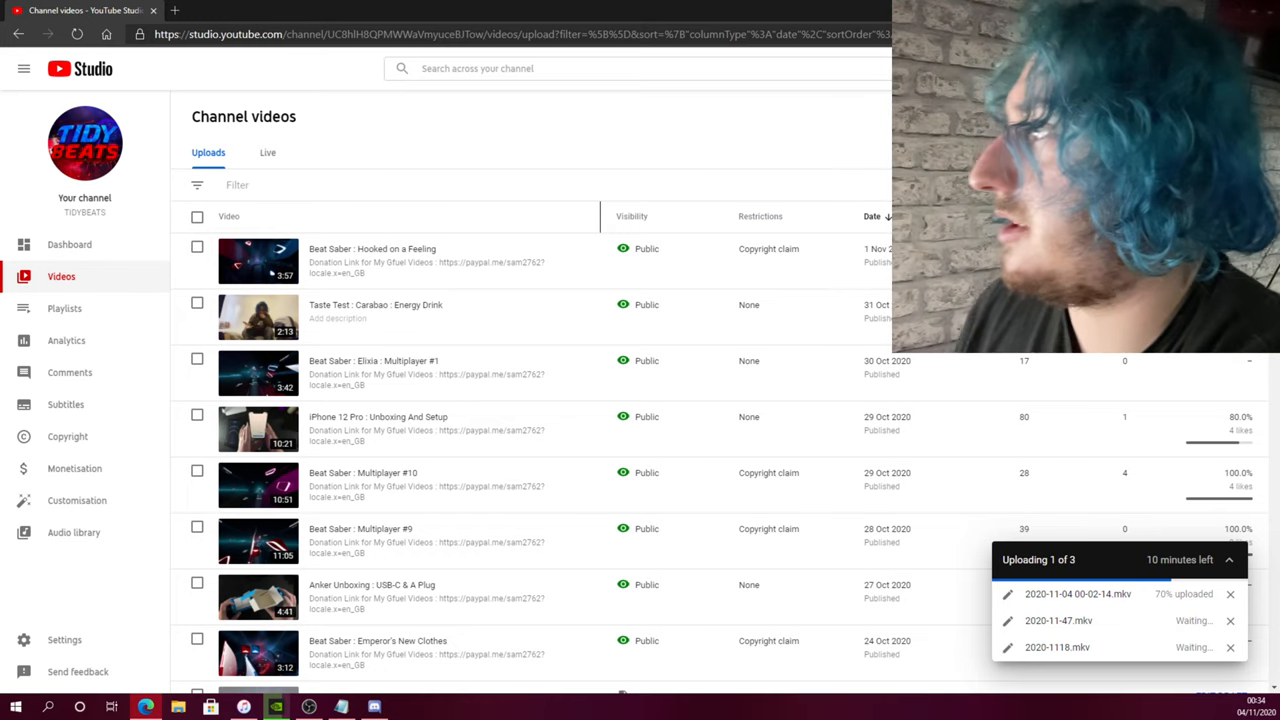
click(275, 707)
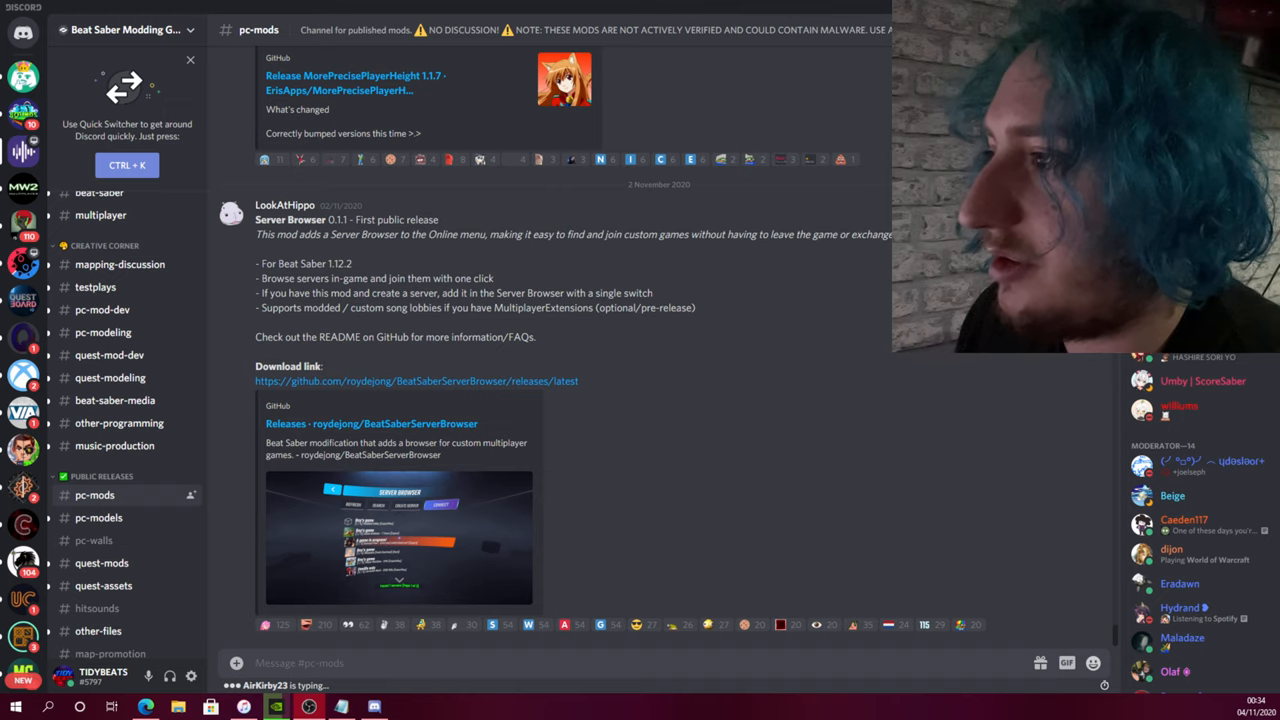